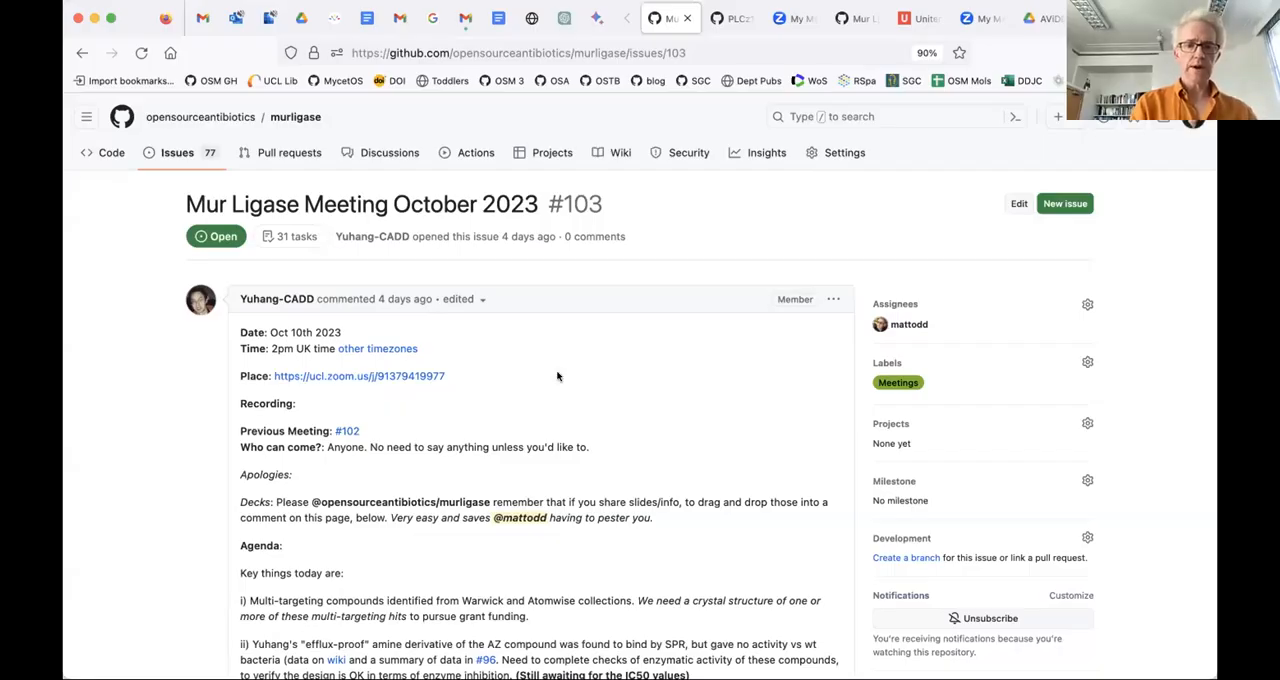
Scroll through the CC4CARB scaffold proposal pages and figures down to Figure 10
{"action": "scroll", "scroll_direction": "down", "scroll_amount": 3}
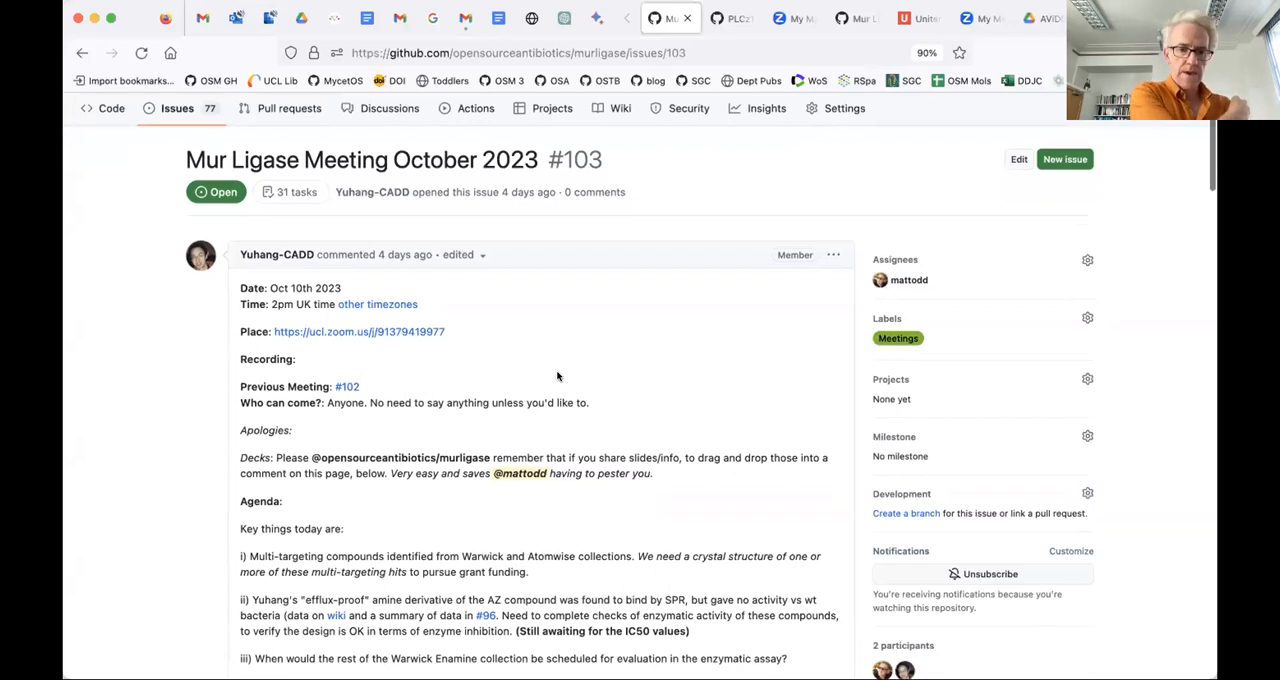
{"action": "scroll", "scroll_direction": "down", "scroll_amount": 3}
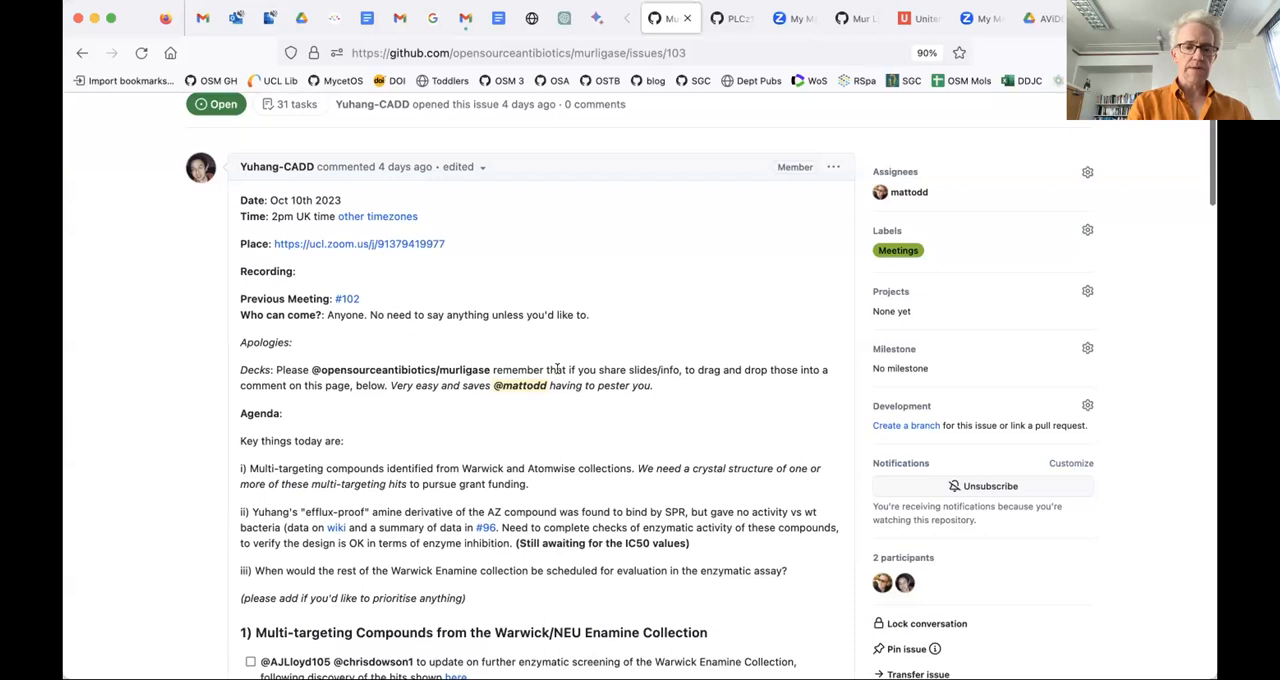
{"action": "scroll", "scroll_direction": "down", "scroll_amount": 3}
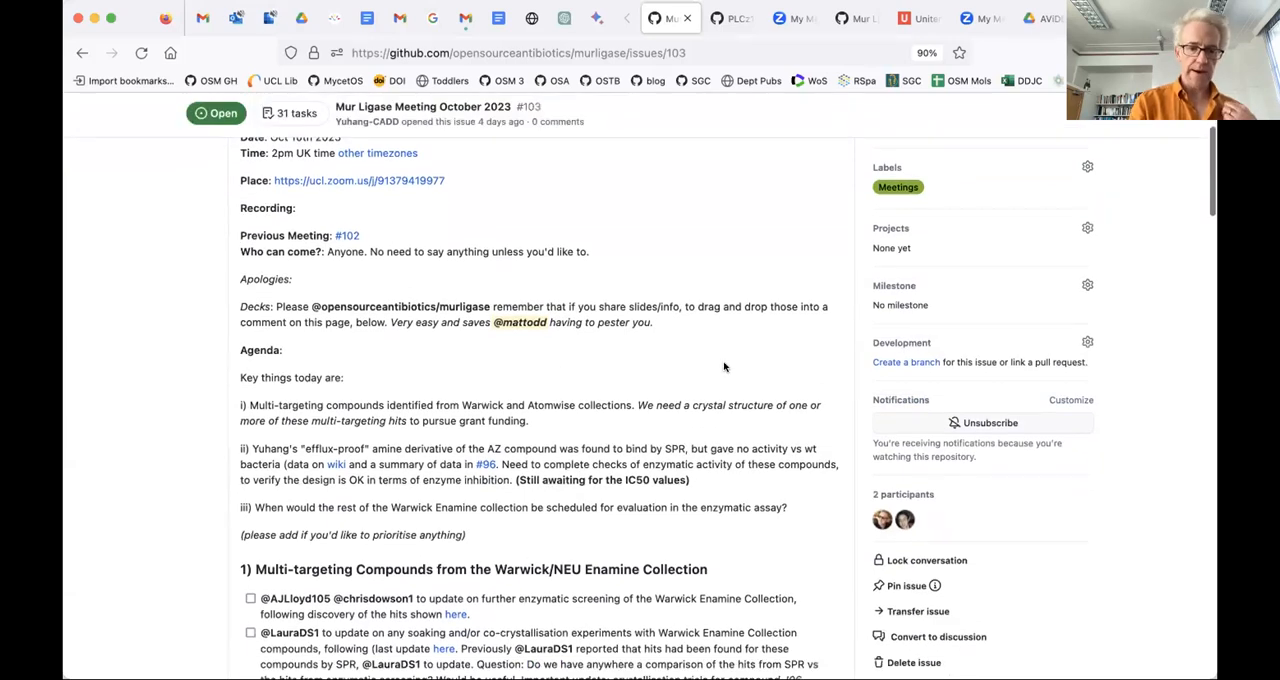
{"action": "scroll", "scroll_direction": "down", "scroll_amount": 3}
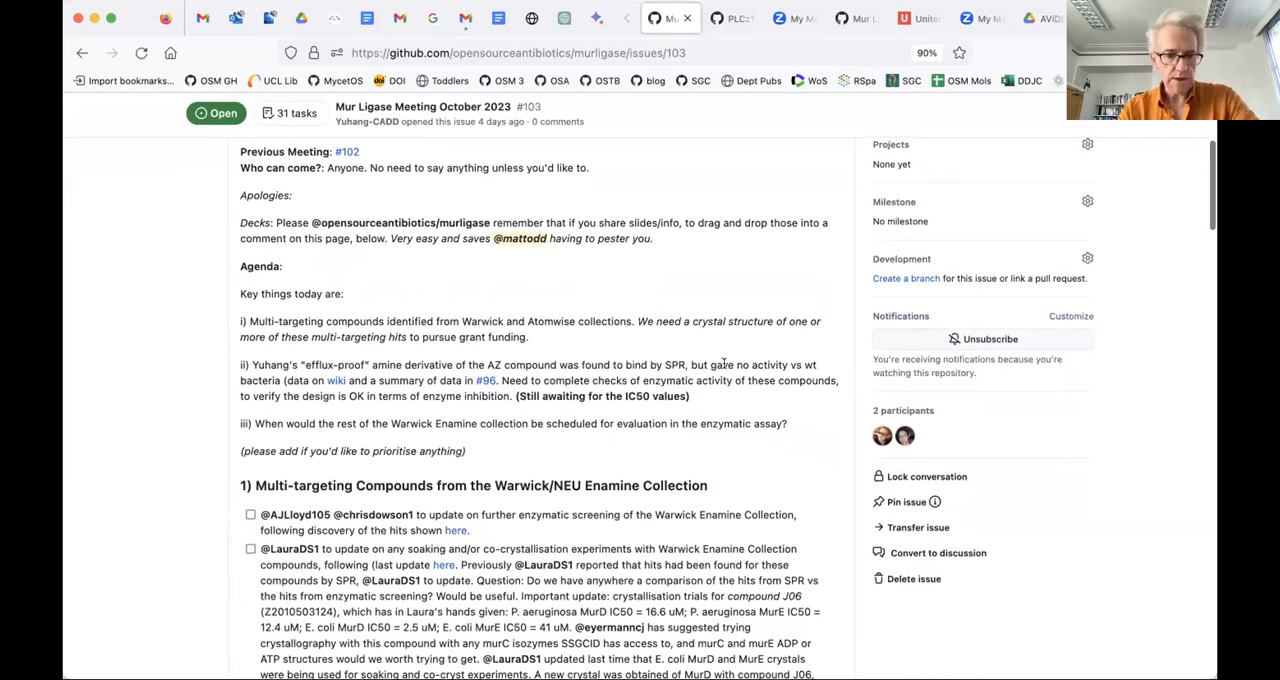
{"action": "scroll", "scroll_direction": "down", "scroll_amount": 3}
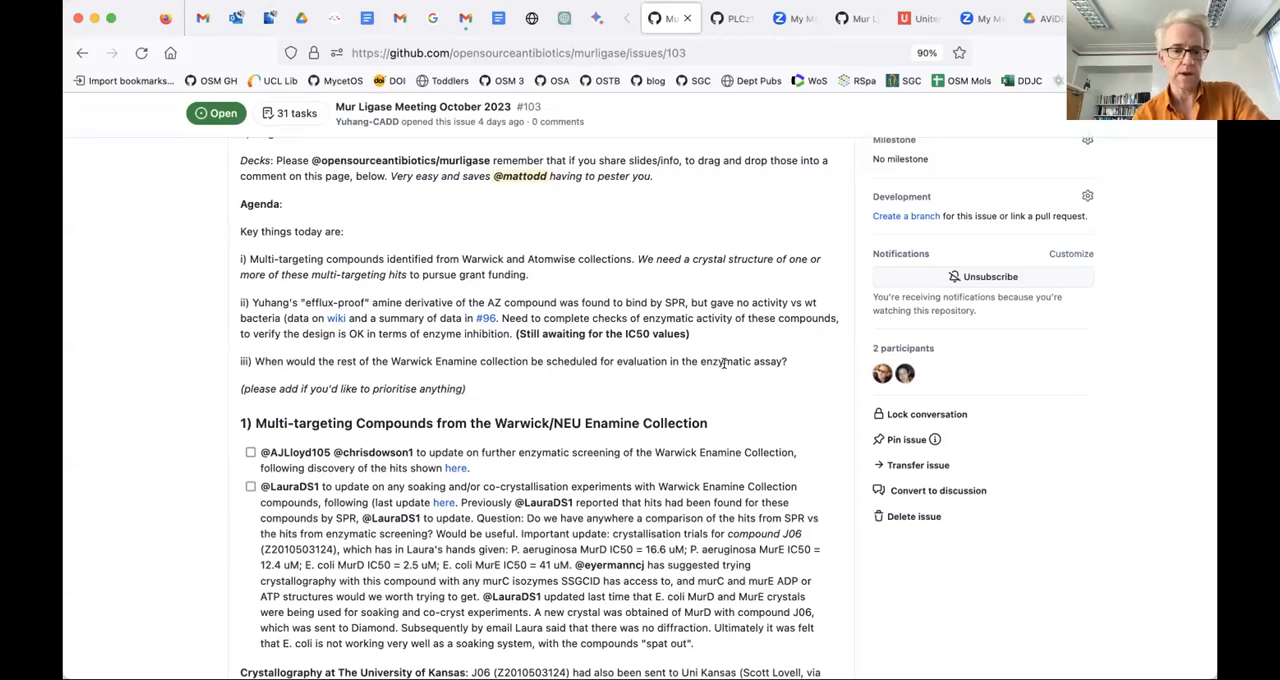
{"action": "mouse_move", "coordinate": [756, 382]}
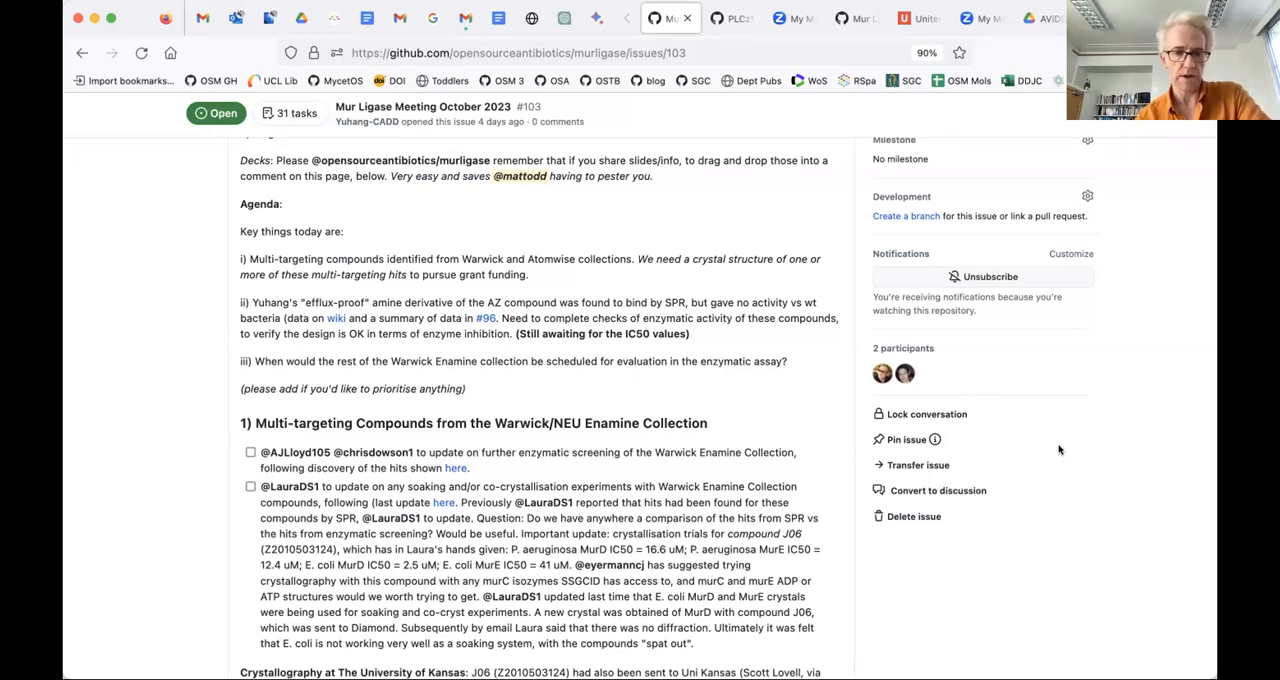
{"action": "mouse_move", "coordinate": [1172, 545]}
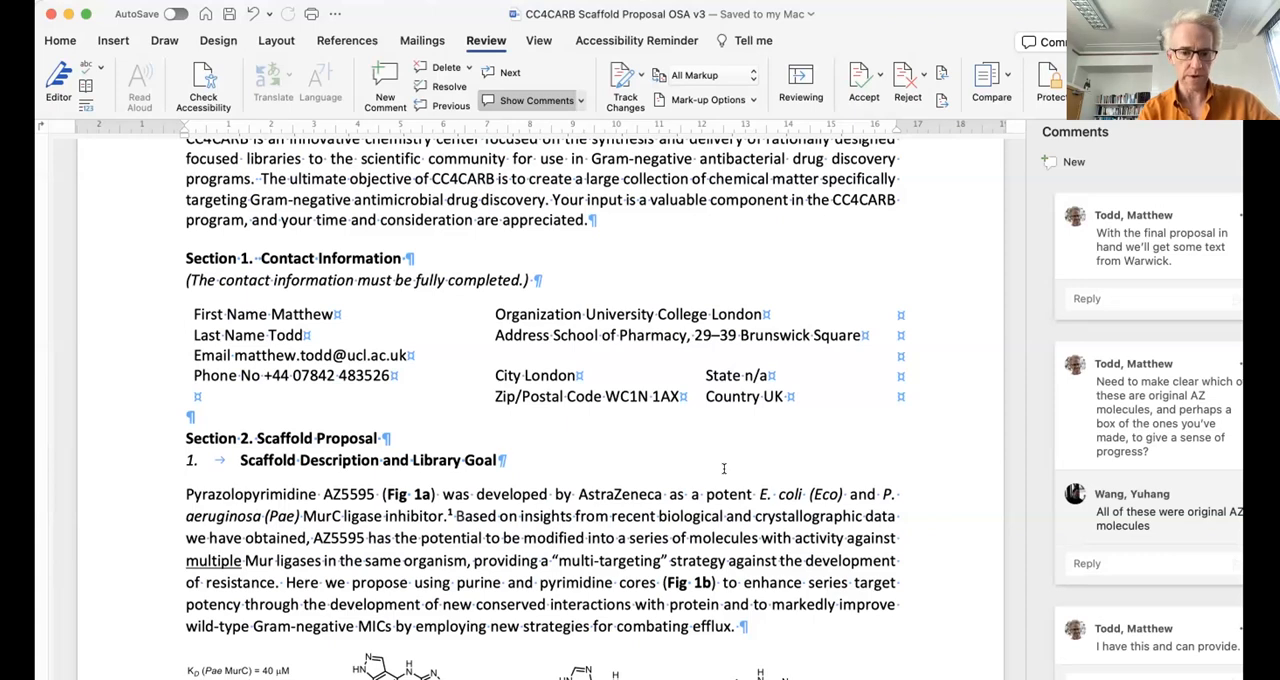
{"action": "scroll", "scroll_direction": "down", "scroll_amount": 3}
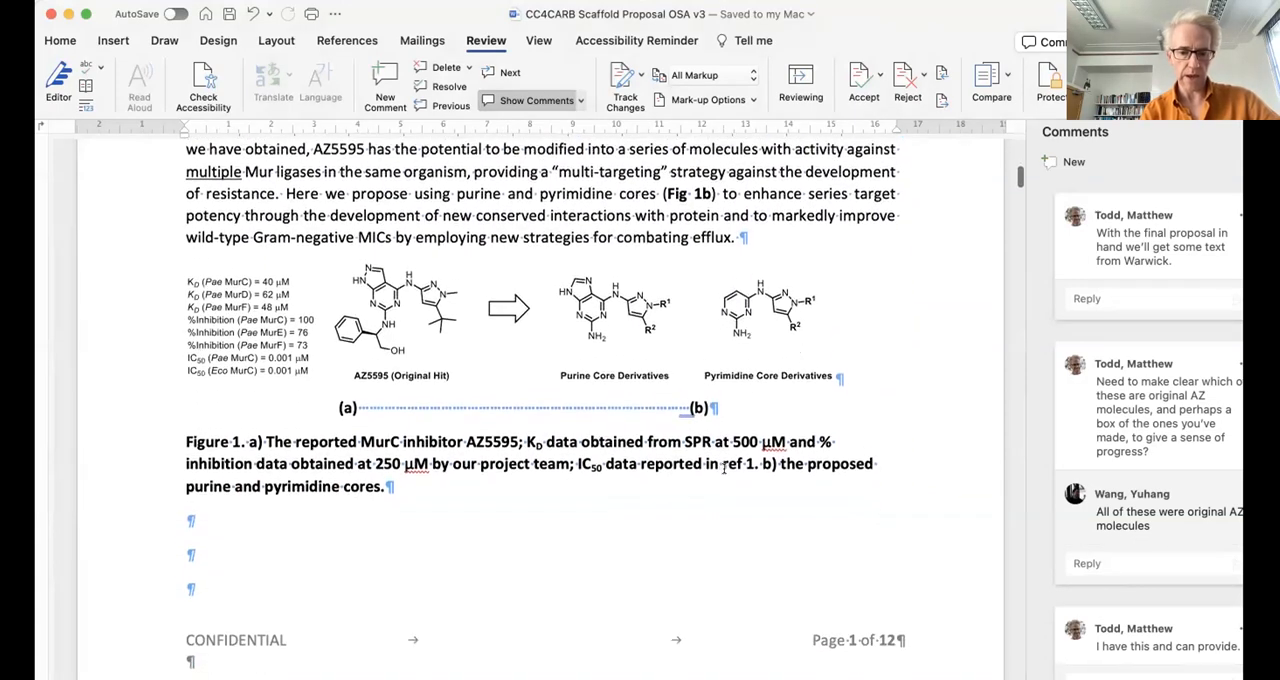
{"action": "scroll", "scroll_direction": "down", "scroll_amount": 3}
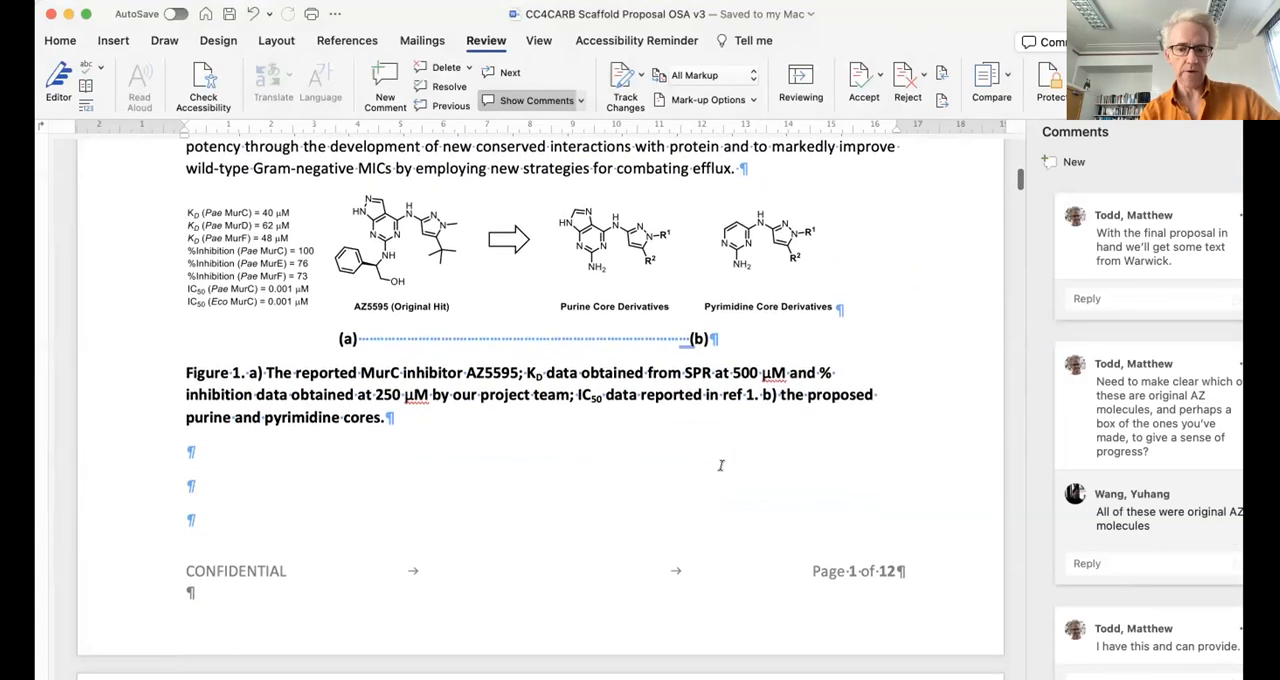
{"action": "scroll", "scroll_direction": "down", "scroll_amount": 3}
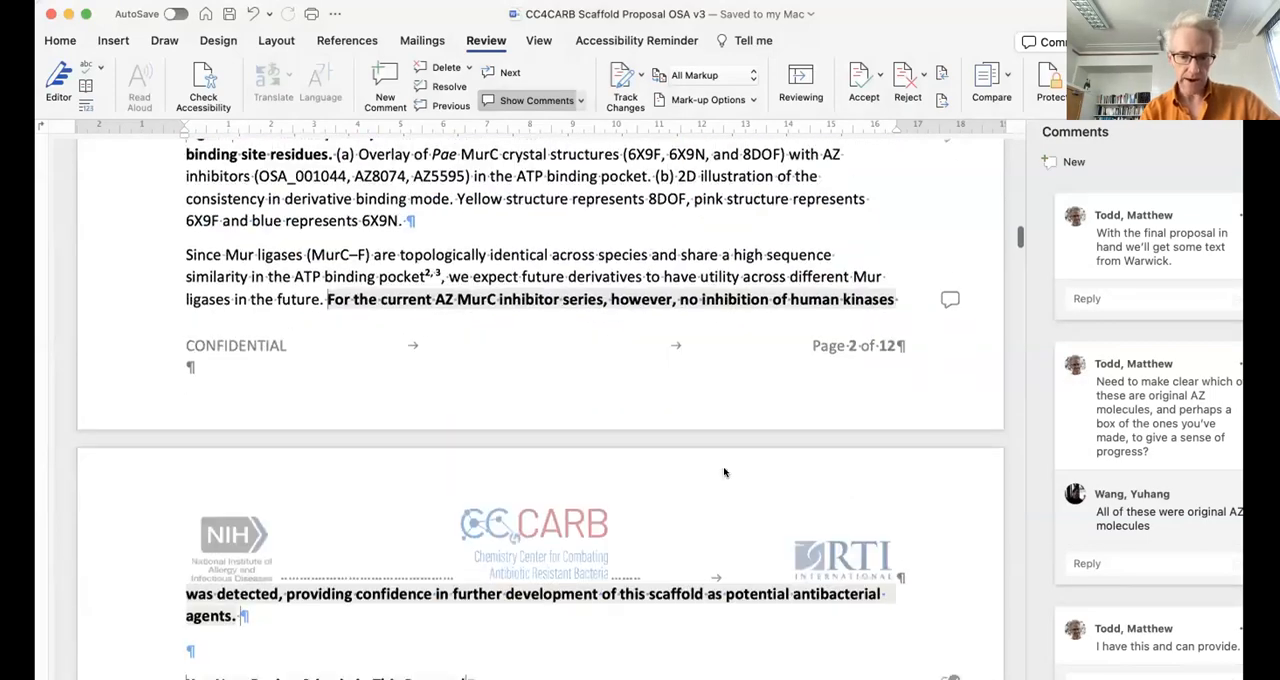
{"action": "scroll", "scroll_direction": "down", "scroll_amount": 3}
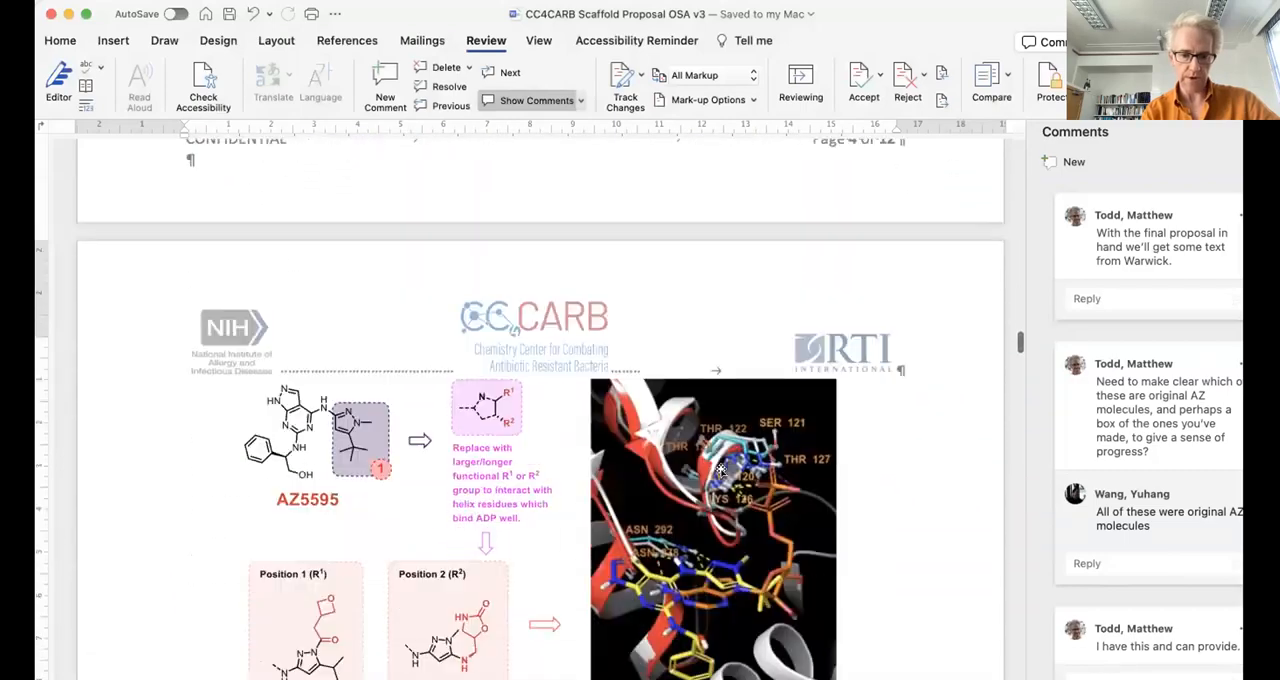
{"action": "scroll", "scroll_direction": "down", "scroll_amount": 3}
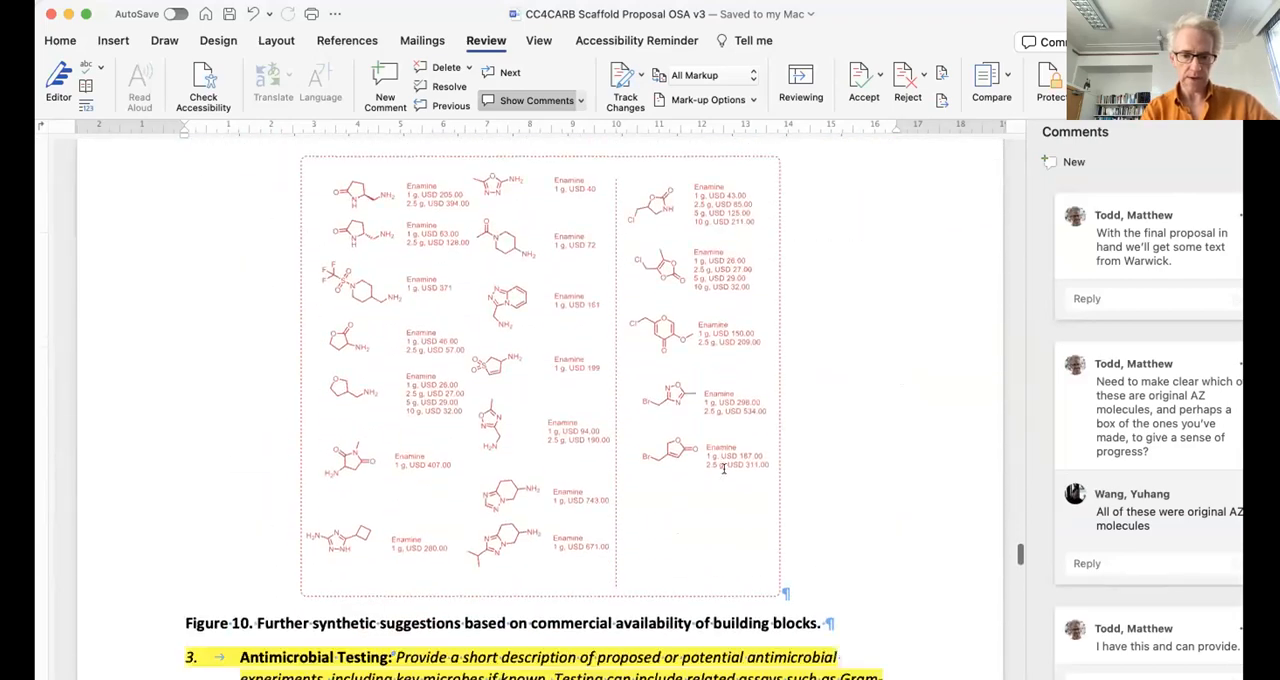
{"action": "scroll", "scroll_direction": "down", "scroll_amount": 3}
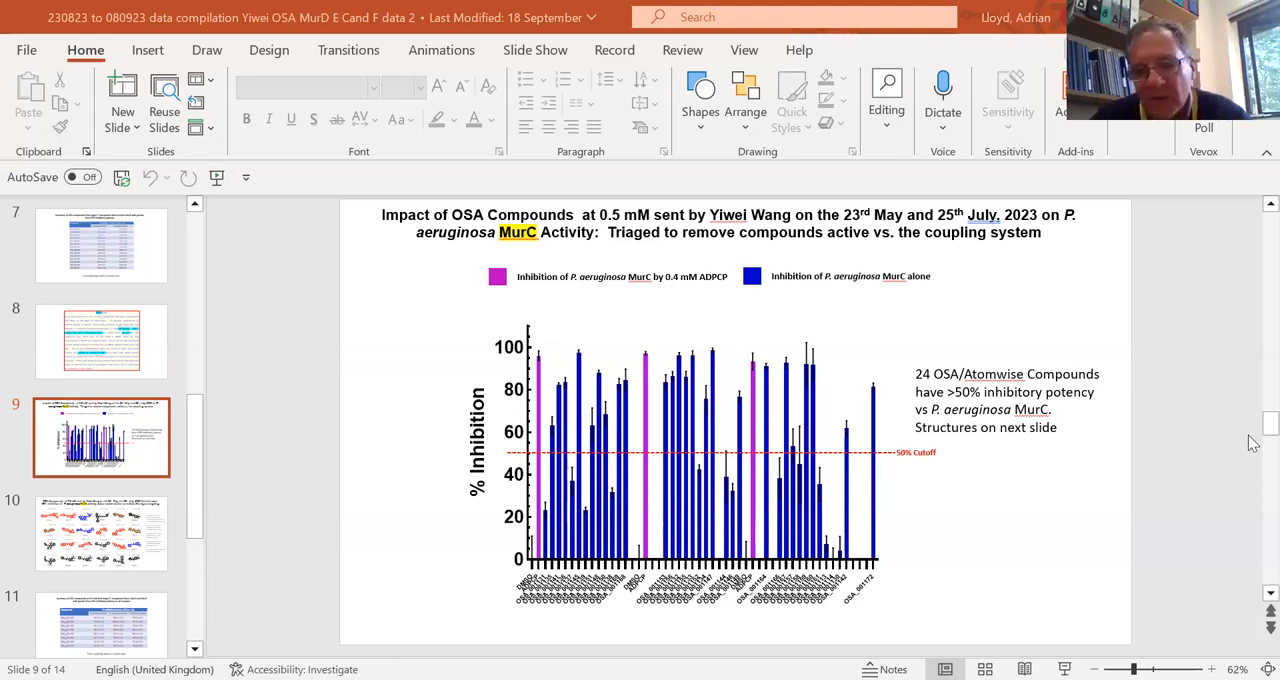
{"action": "mouse_move", "coordinate": [1253, 449]}
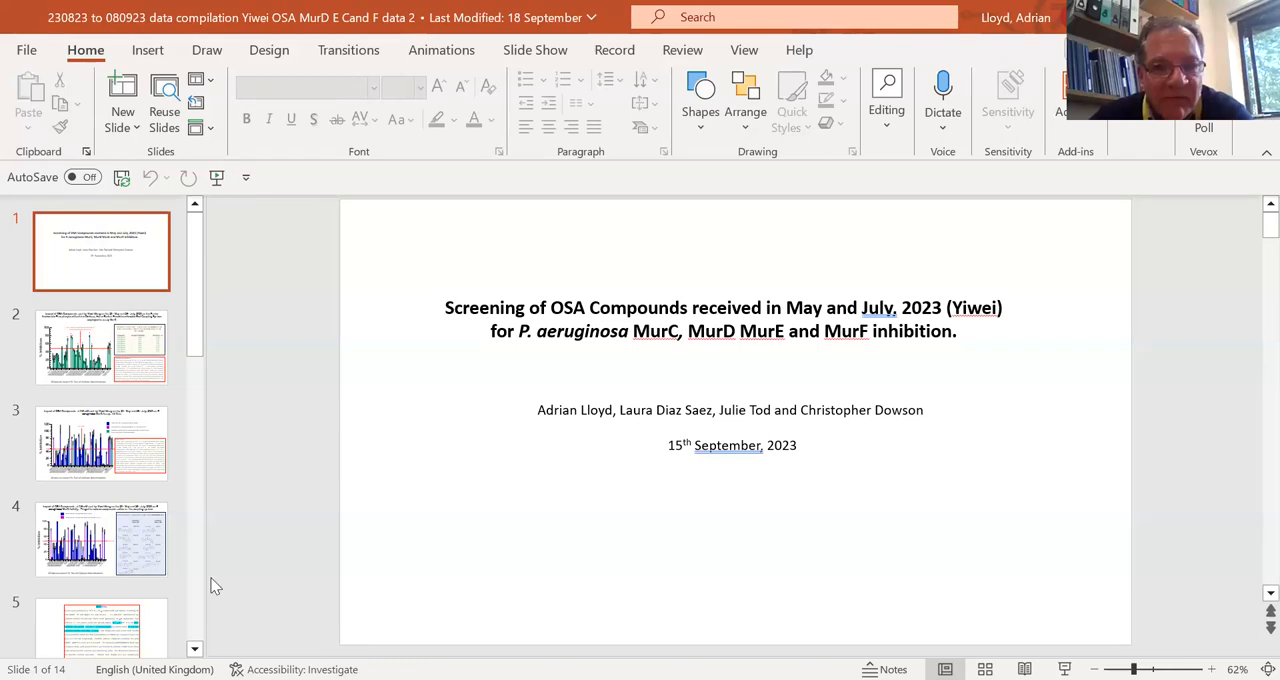
{"action": "mouse_move", "coordinate": [218, 299]}
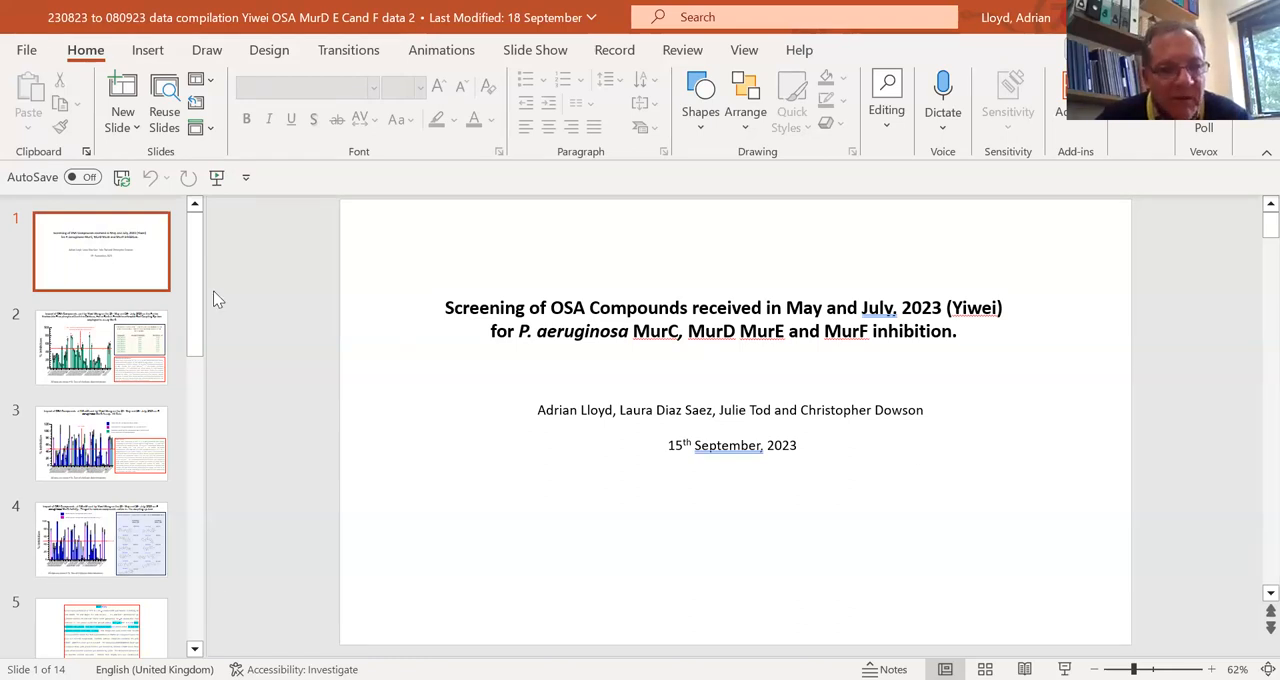
{"action": "left_click", "coordinate": [101, 347]}
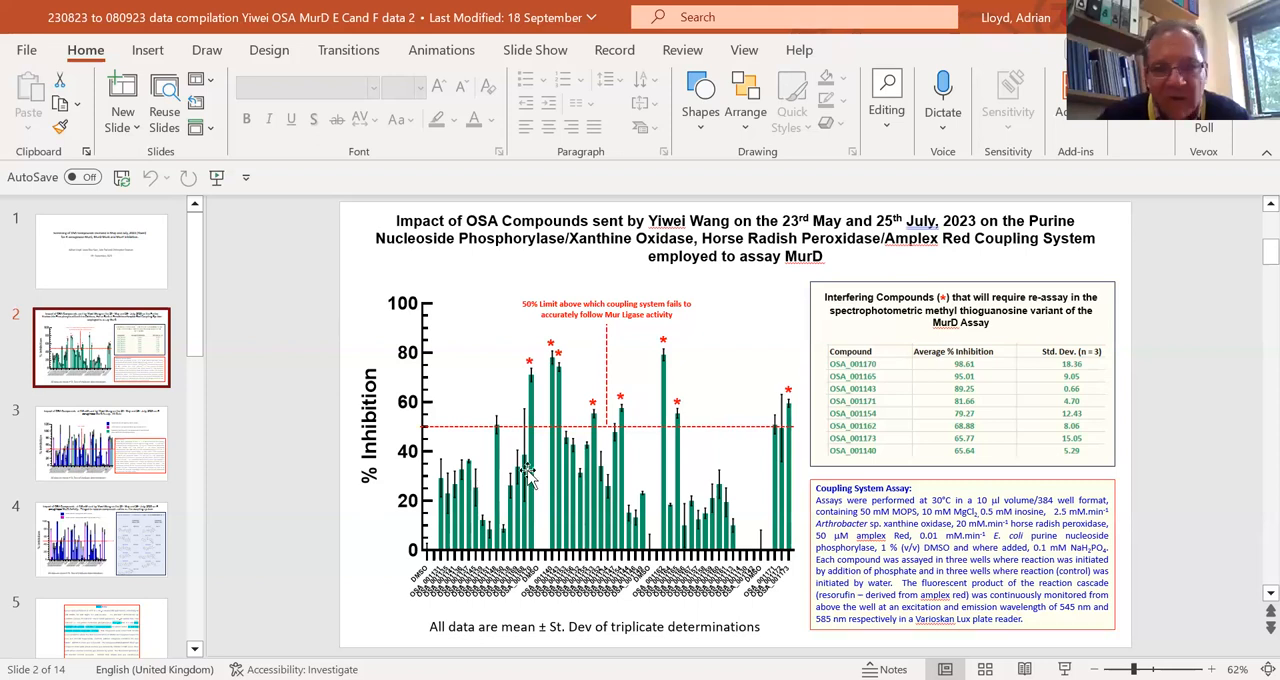
{"action": "left_click", "coordinate": [595, 440]}
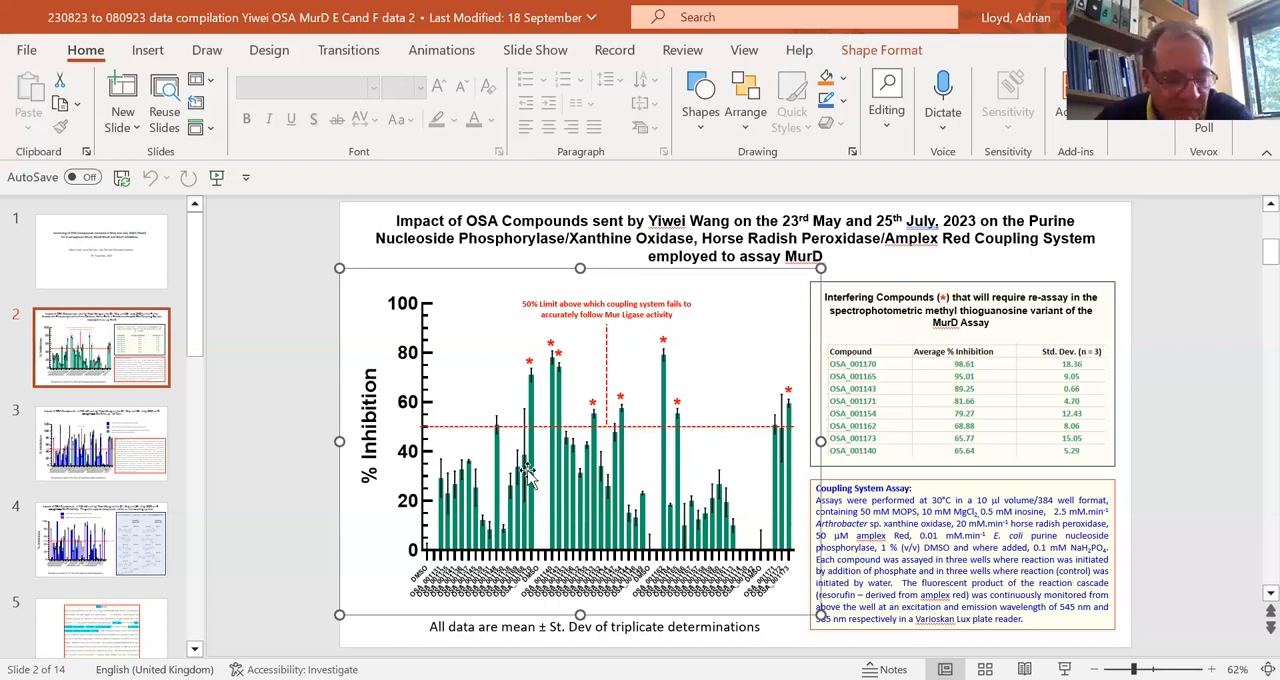
{"action": "mouse_move", "coordinate": [572, 478]}
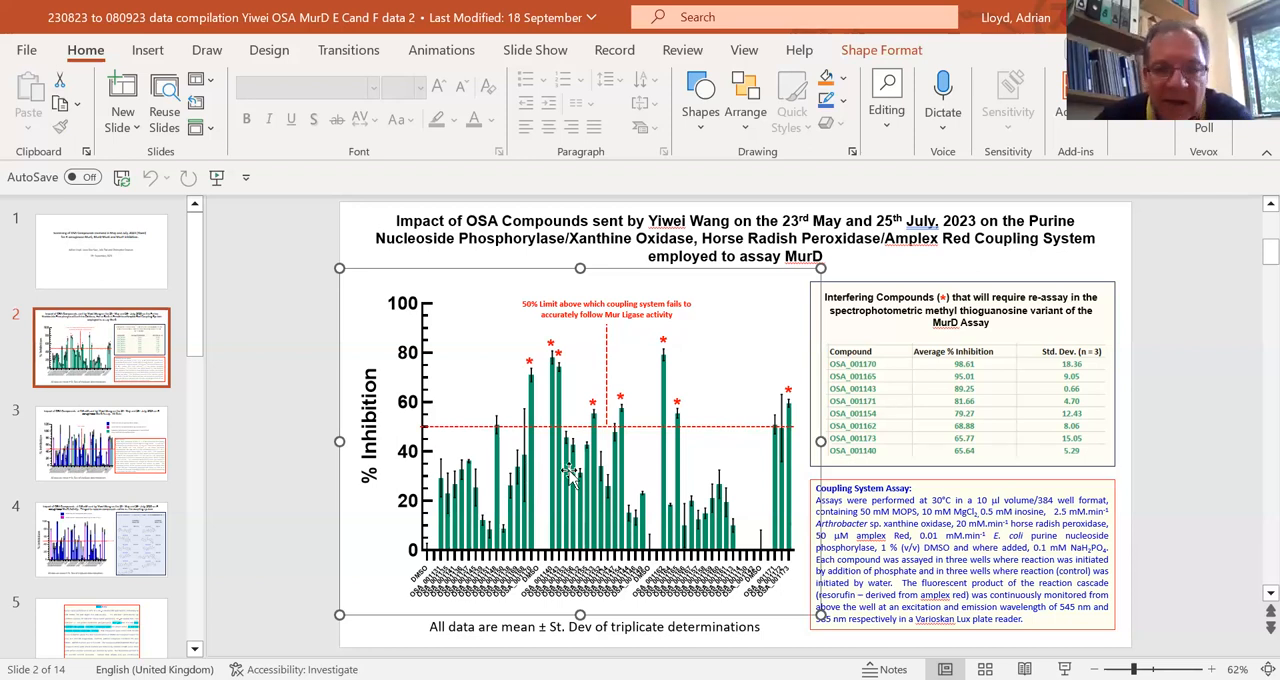
{"action": "mouse_move", "coordinate": [578, 430]}
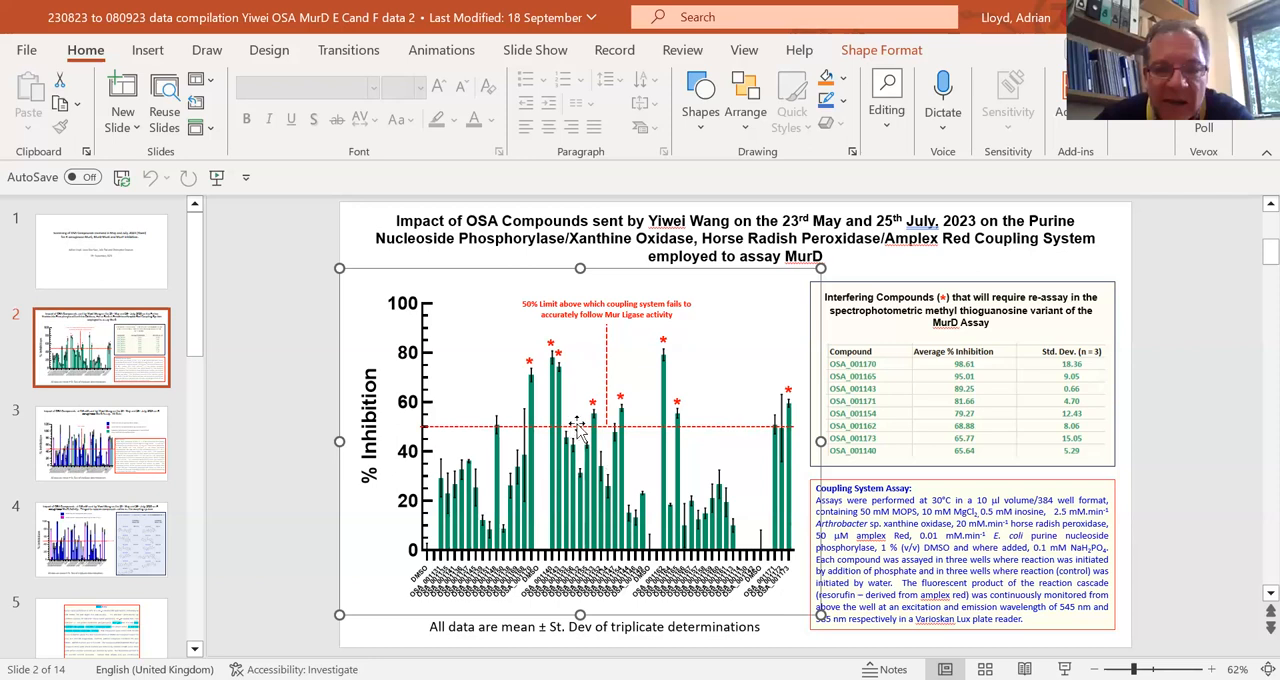
{"action": "mouse_move", "coordinate": [730, 440]}
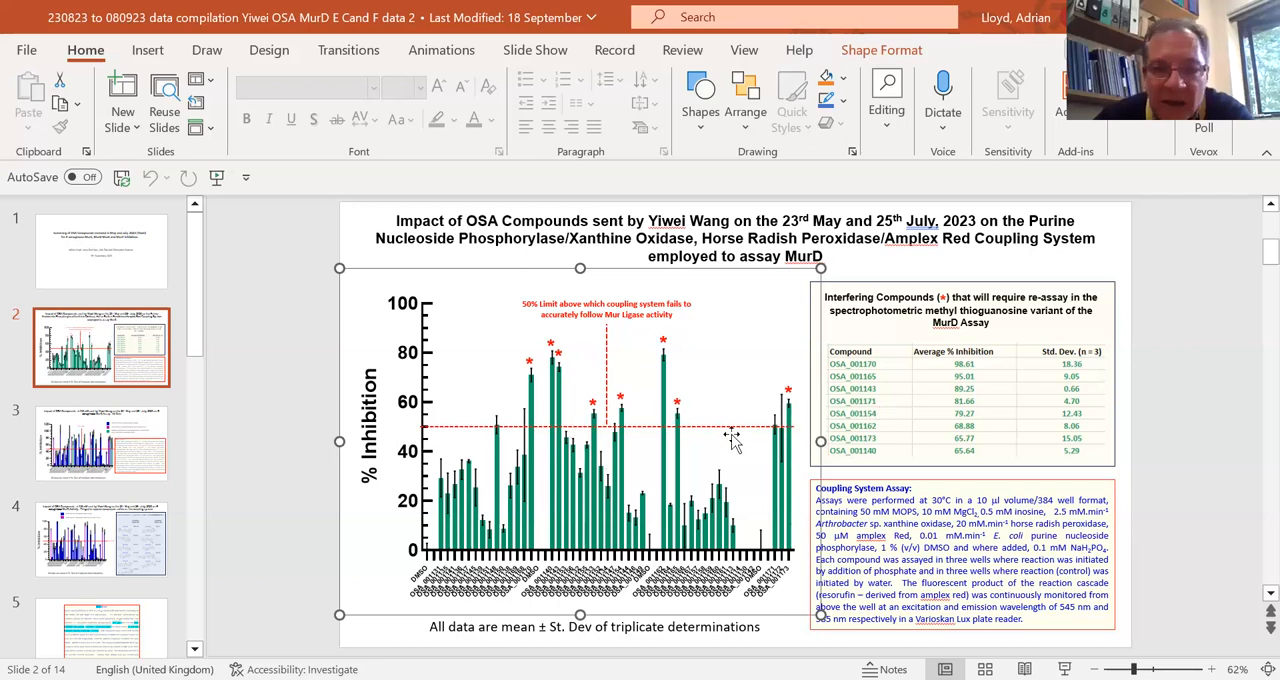
{"action": "mouse_move", "coordinate": [442, 425]}
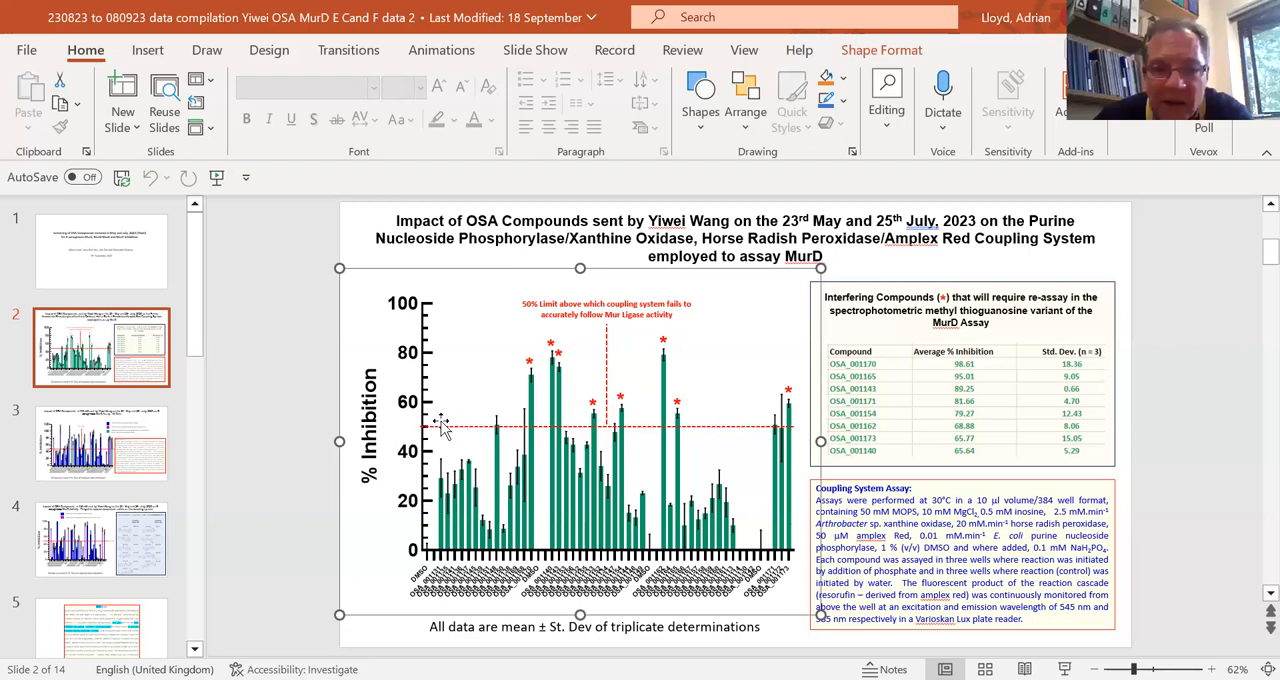
{"action": "mouse_move", "coordinate": [467, 433]}
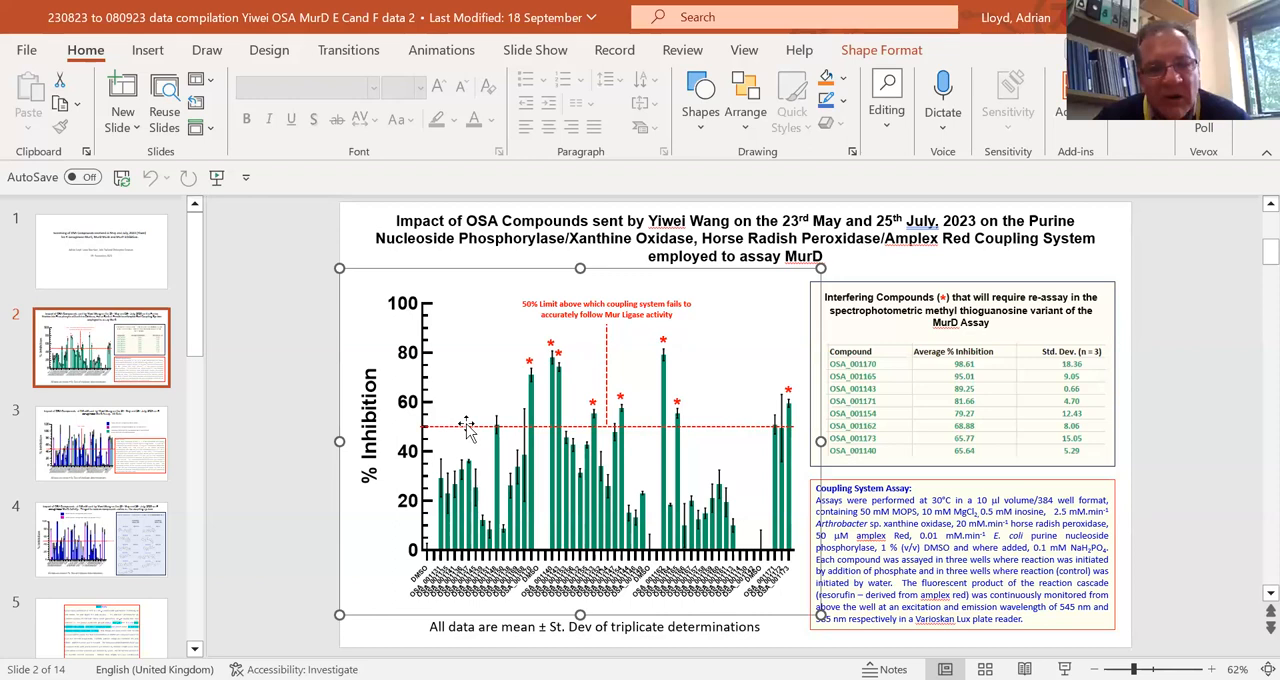
{"action": "mouse_move", "coordinate": [672, 405]}
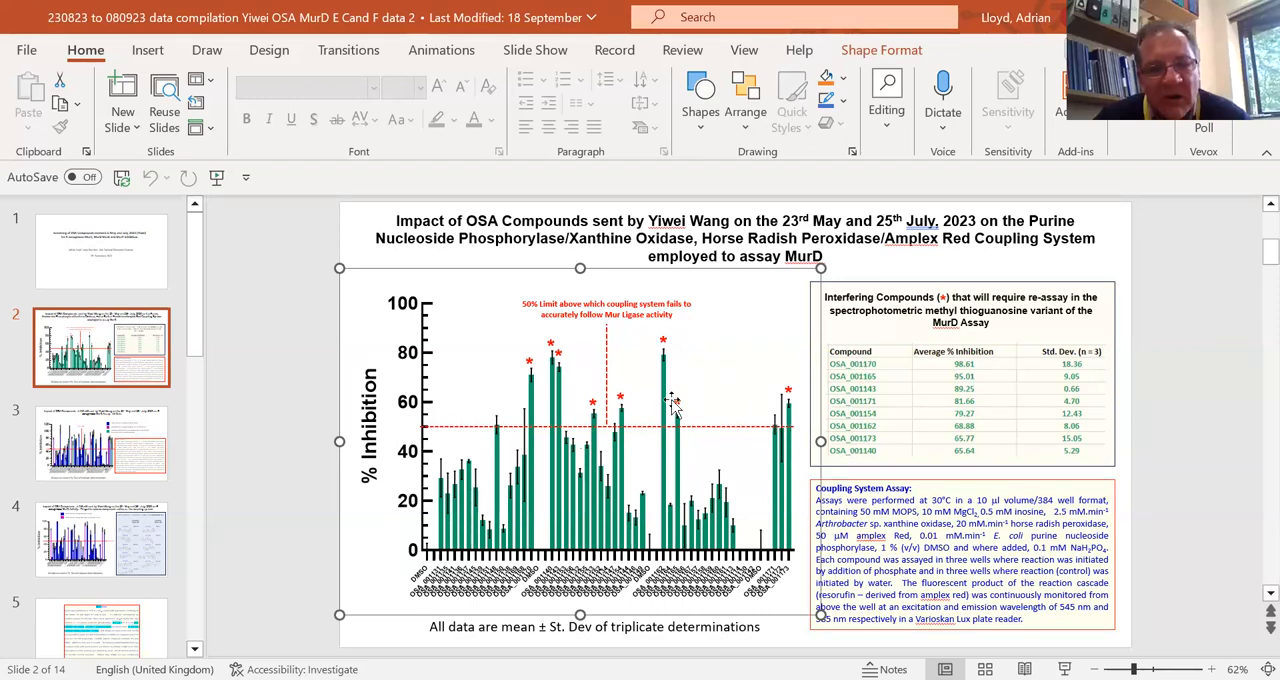
{"action": "mouse_move", "coordinate": [676, 402]}
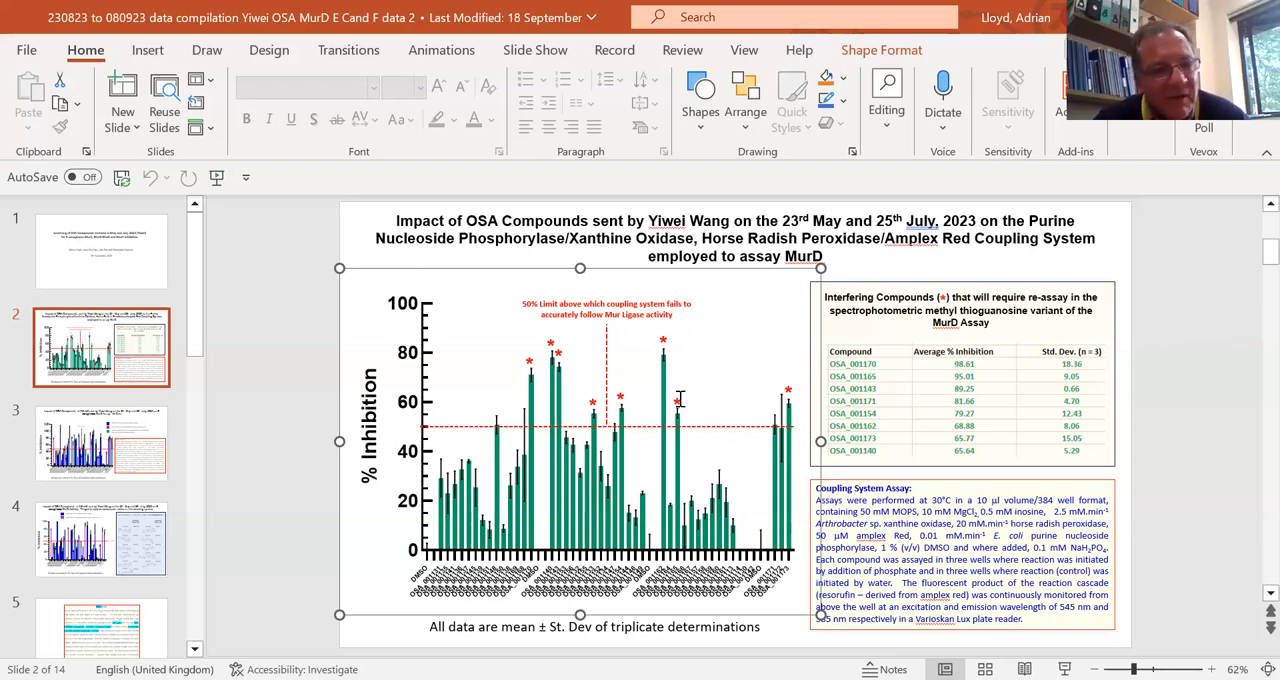
{"action": "mouse_move", "coordinate": [718, 400]}
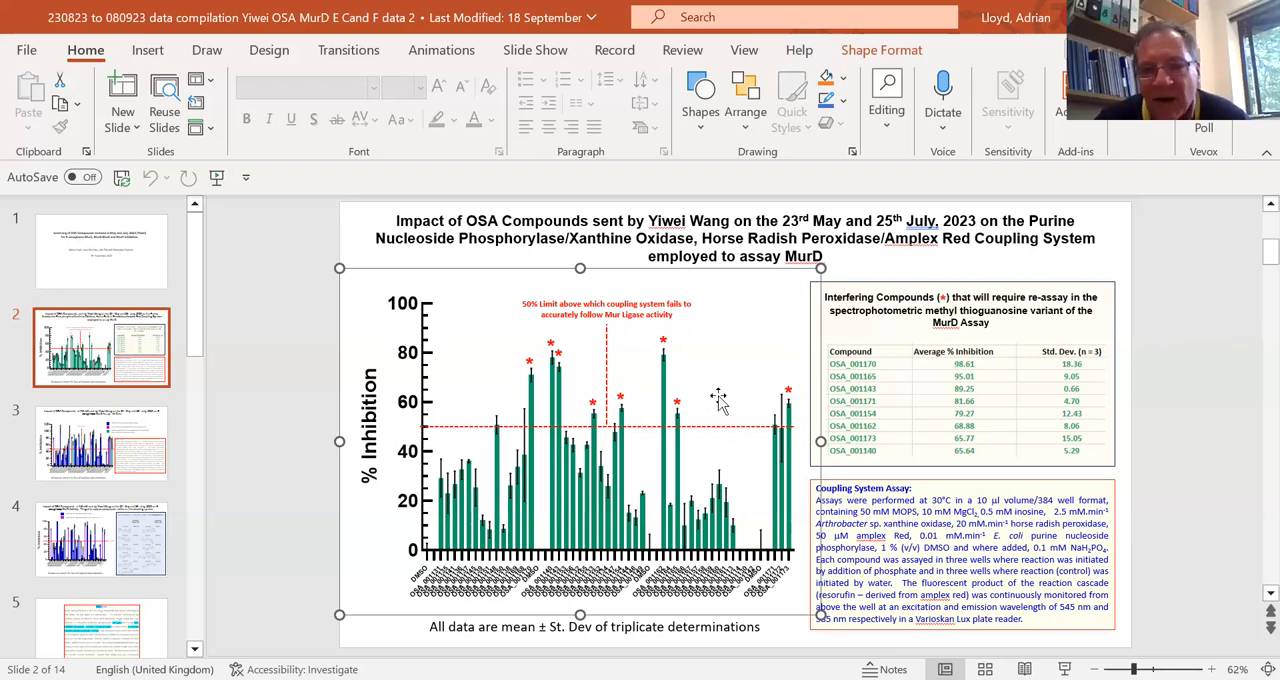
{"action": "mouse_move", "coordinate": [697, 417]}
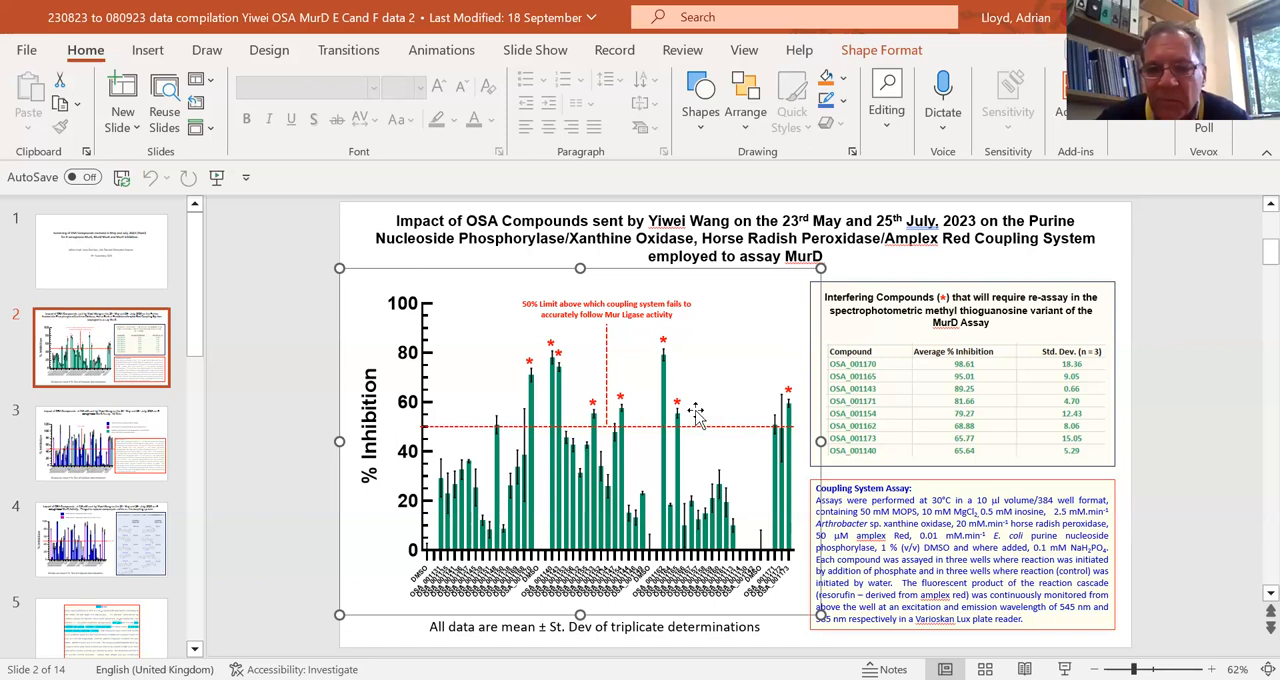
{"action": "mouse_move", "coordinate": [762, 442]}
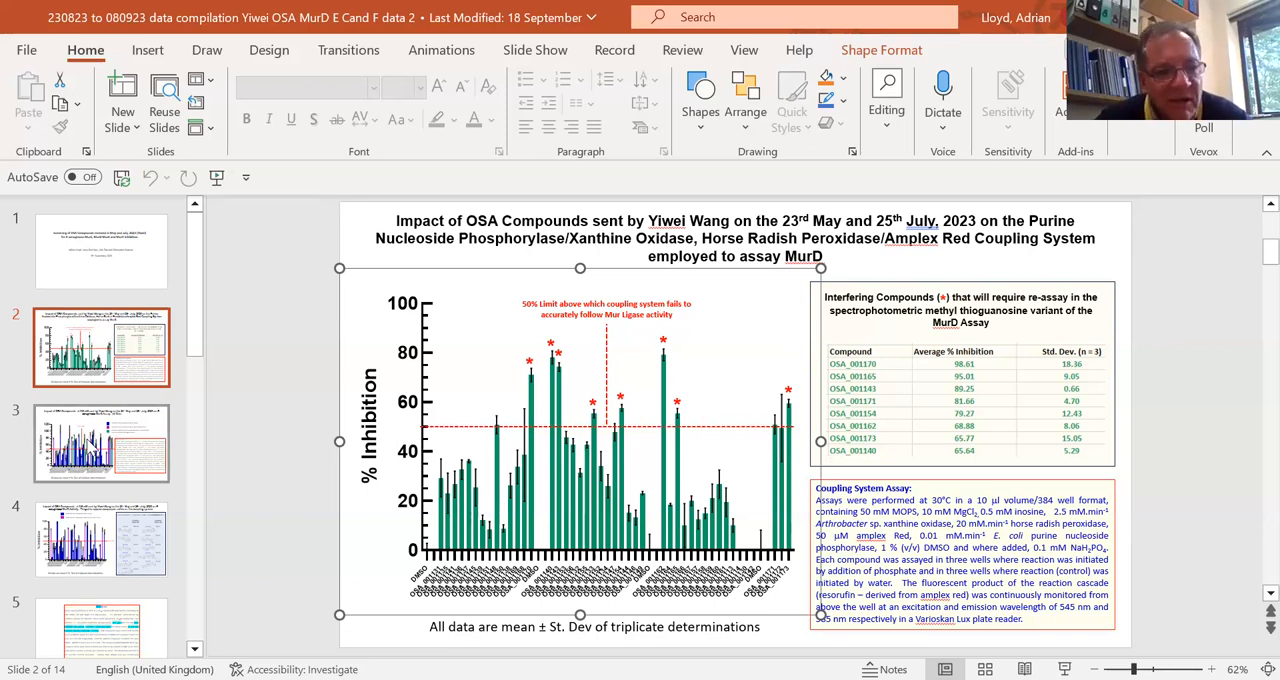
Show slide 3, the P. aeruginosa MurD all-data inhibition chart at 0.5 mM
{"action": "left_click", "coordinate": [100, 443]}
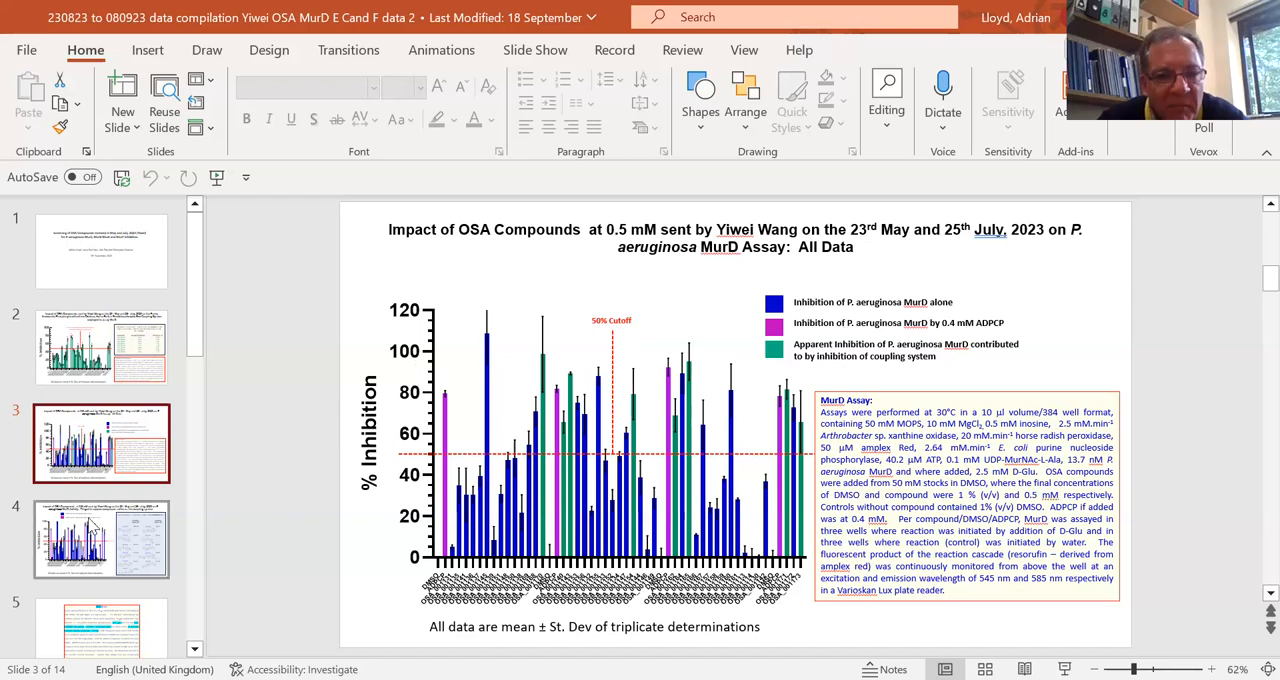
Display slide 4, the triaged MurD chart listing compounds above 50% inhibition
{"action": "left_click", "coordinate": [100, 539]}
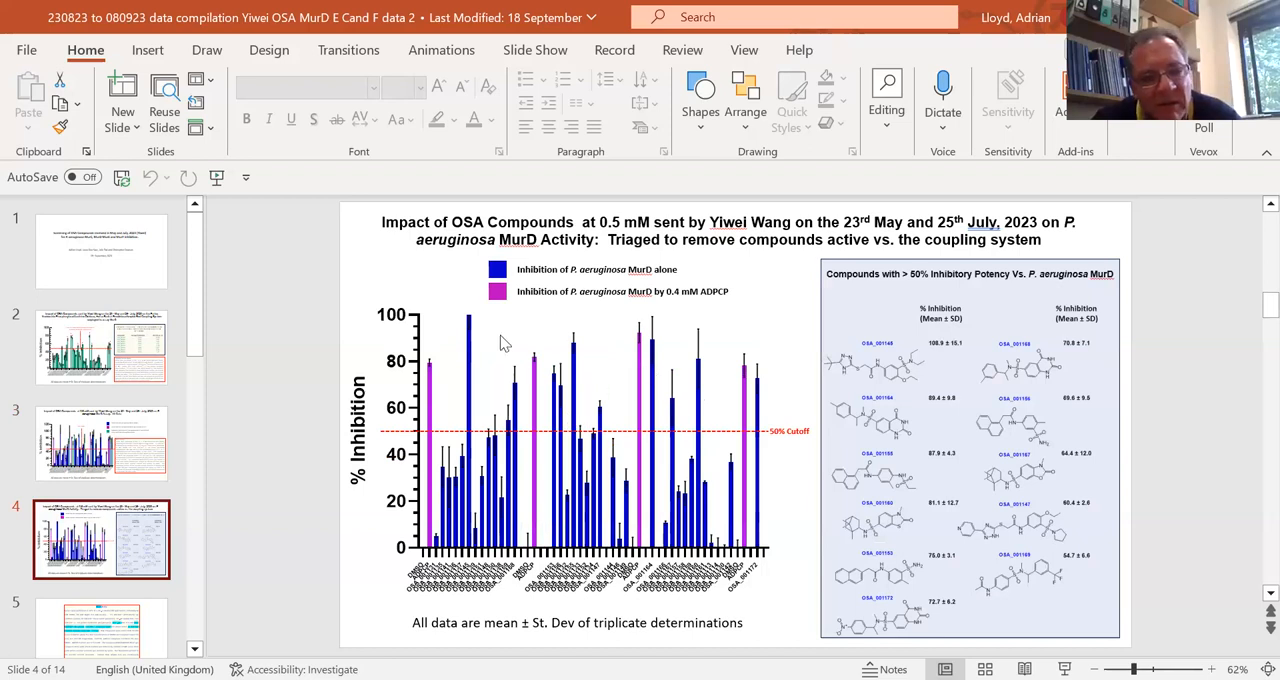
{"action": "mouse_move", "coordinate": [593, 447]}
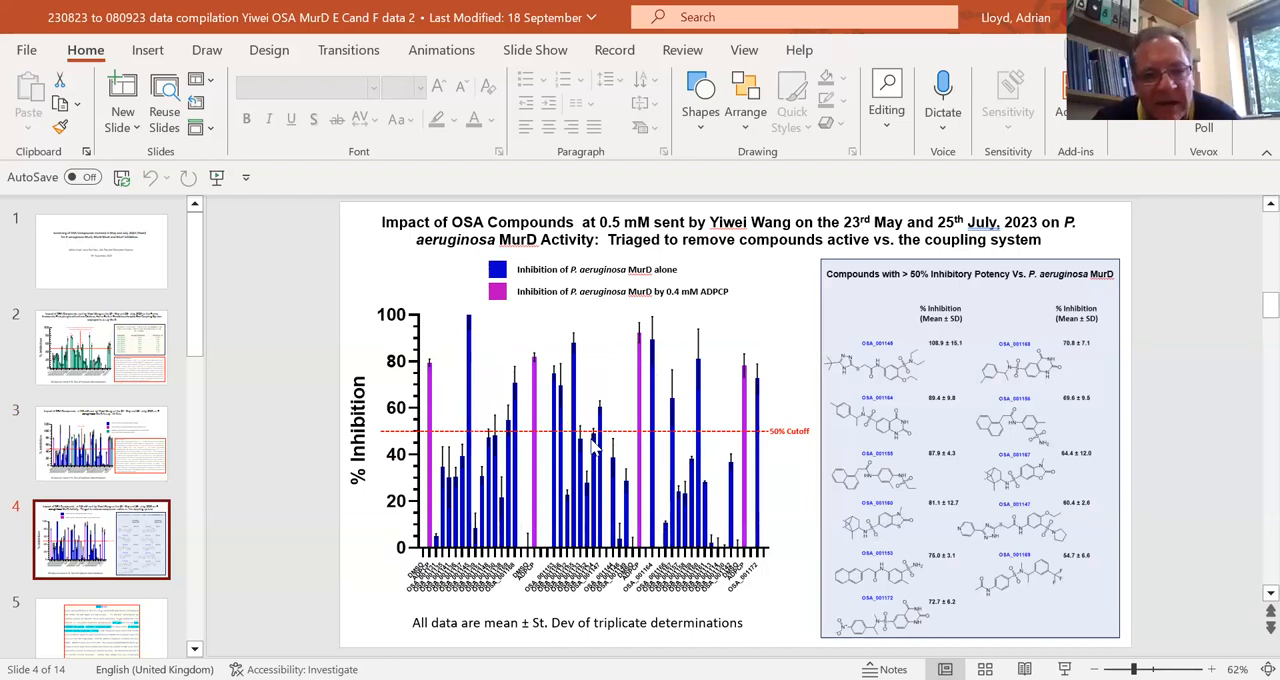
{"action": "mouse_move", "coordinate": [415, 430]}
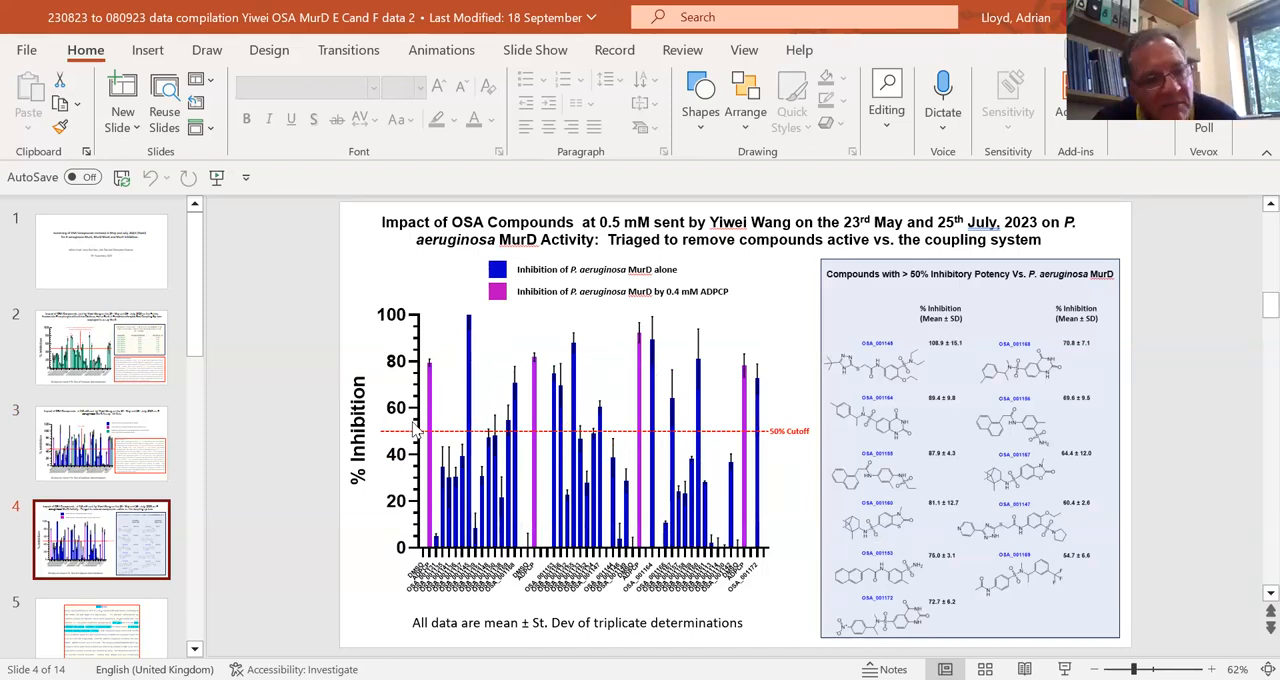
{"action": "mouse_move", "coordinate": [655, 458]}
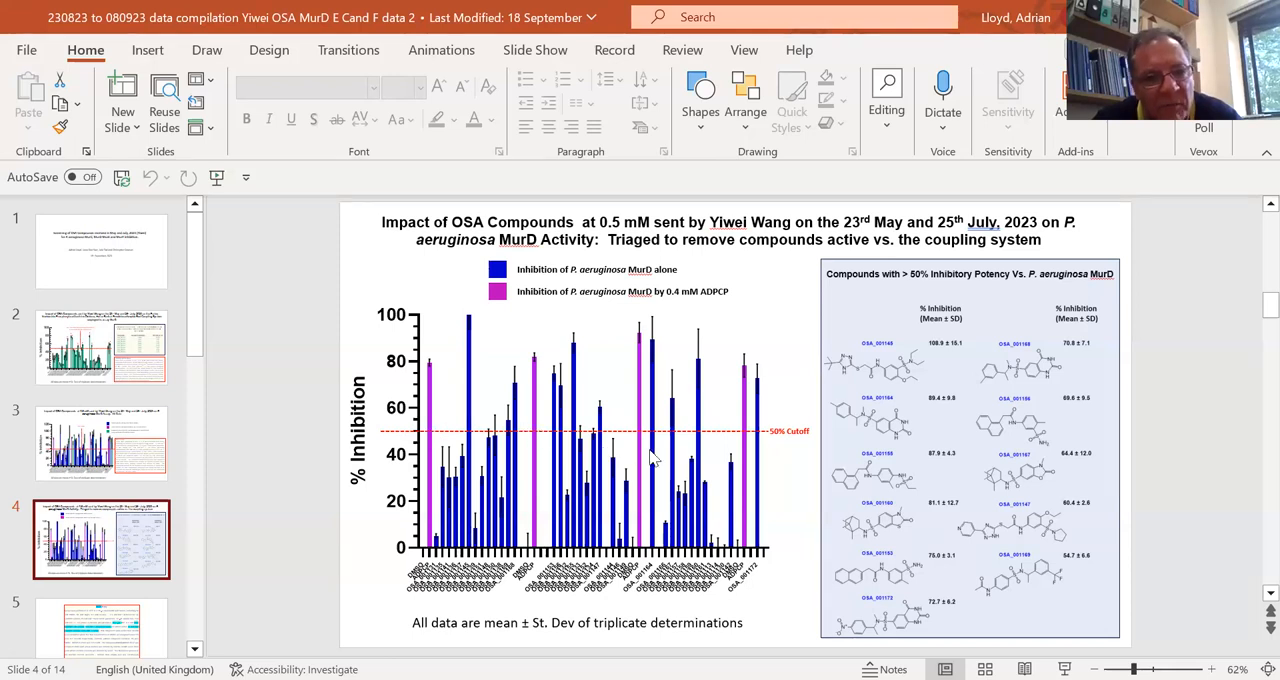
{"action": "mouse_move", "coordinate": [740, 410]}
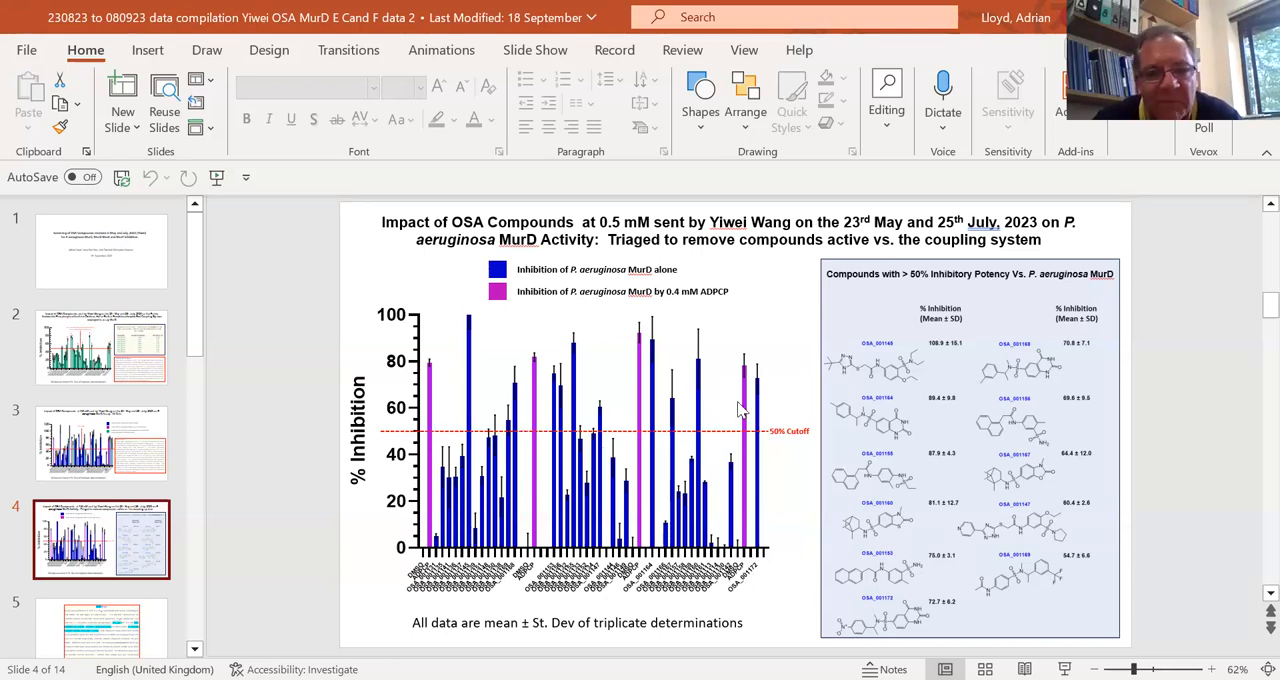
{"action": "mouse_move", "coordinate": [627, 312]}
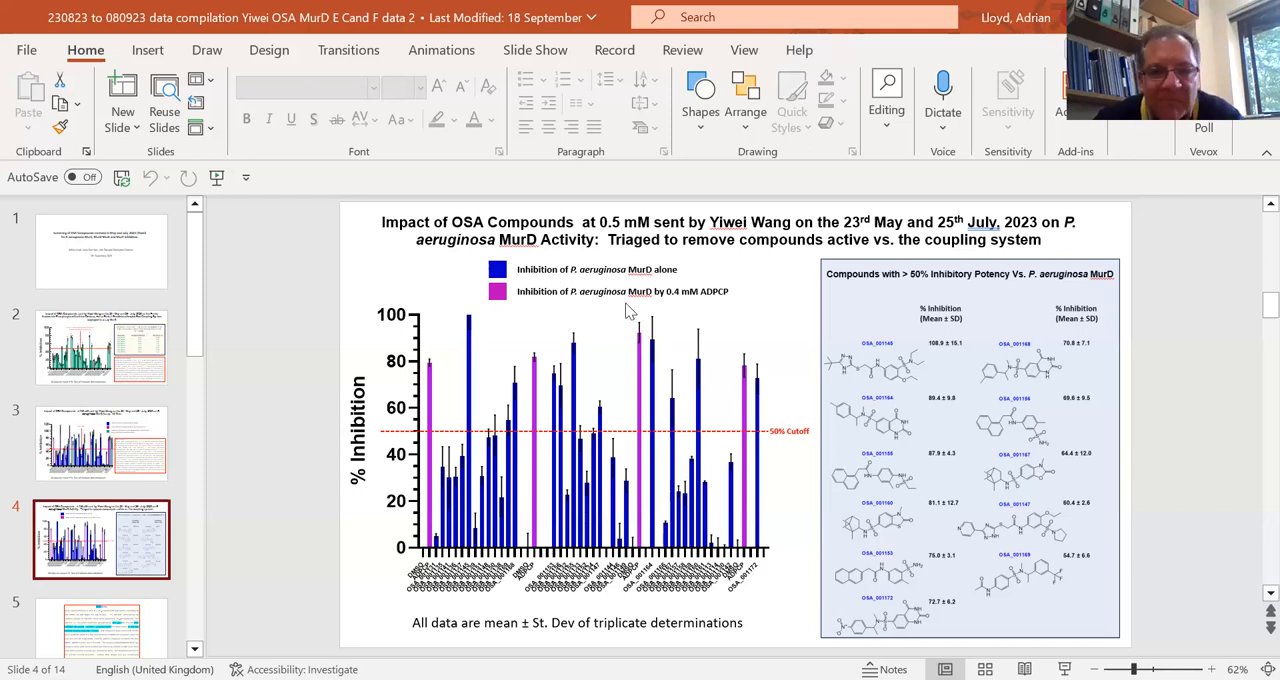
{"action": "mouse_move", "coordinate": [685, 291]}
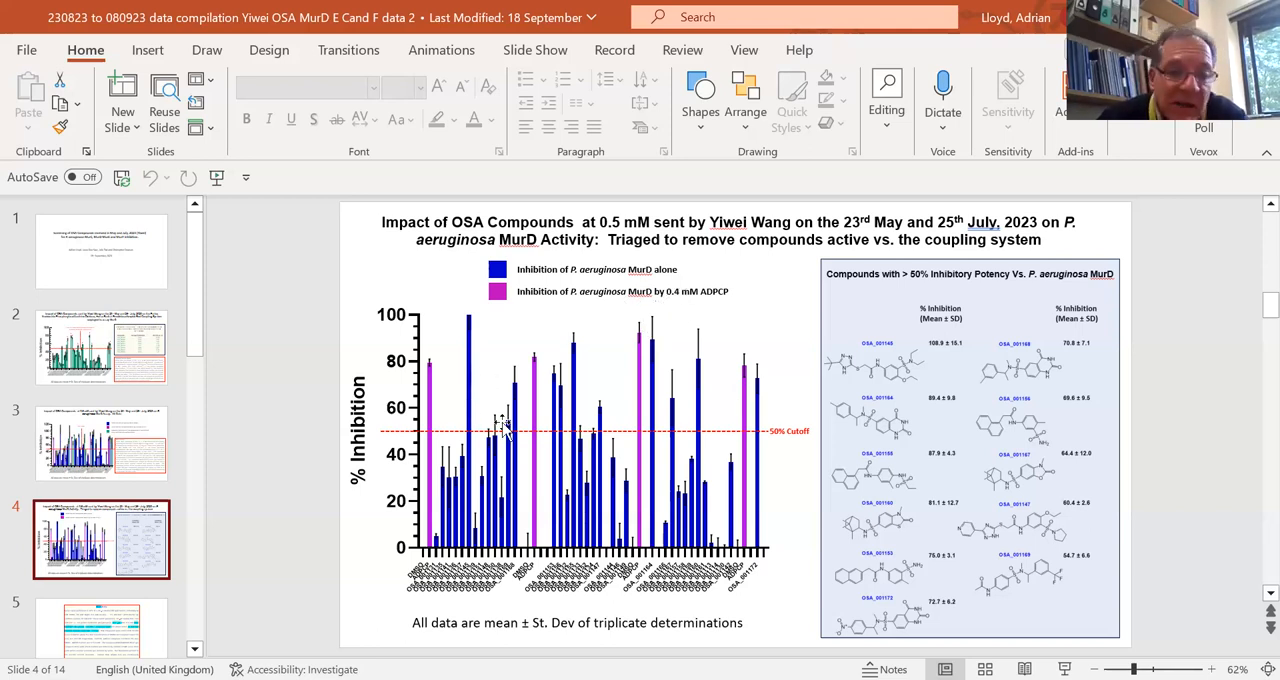
{"action": "mouse_move", "coordinate": [745, 425]}
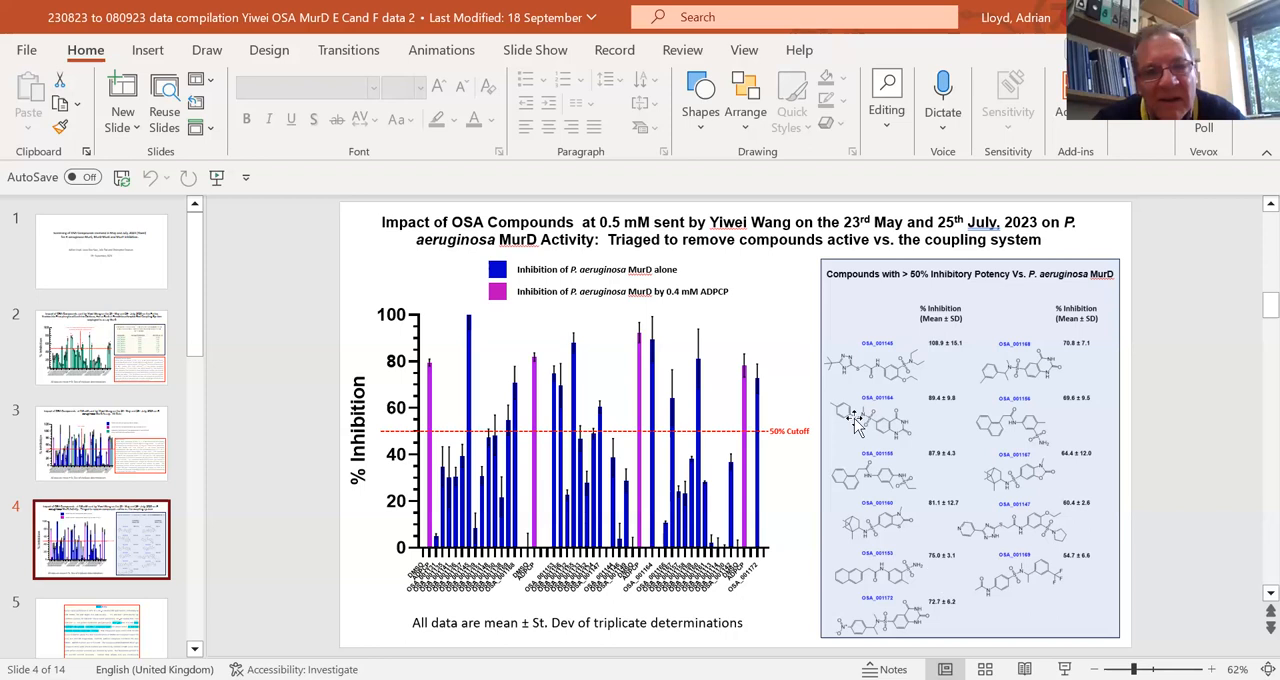
{"action": "mouse_move", "coordinate": [337, 467]}
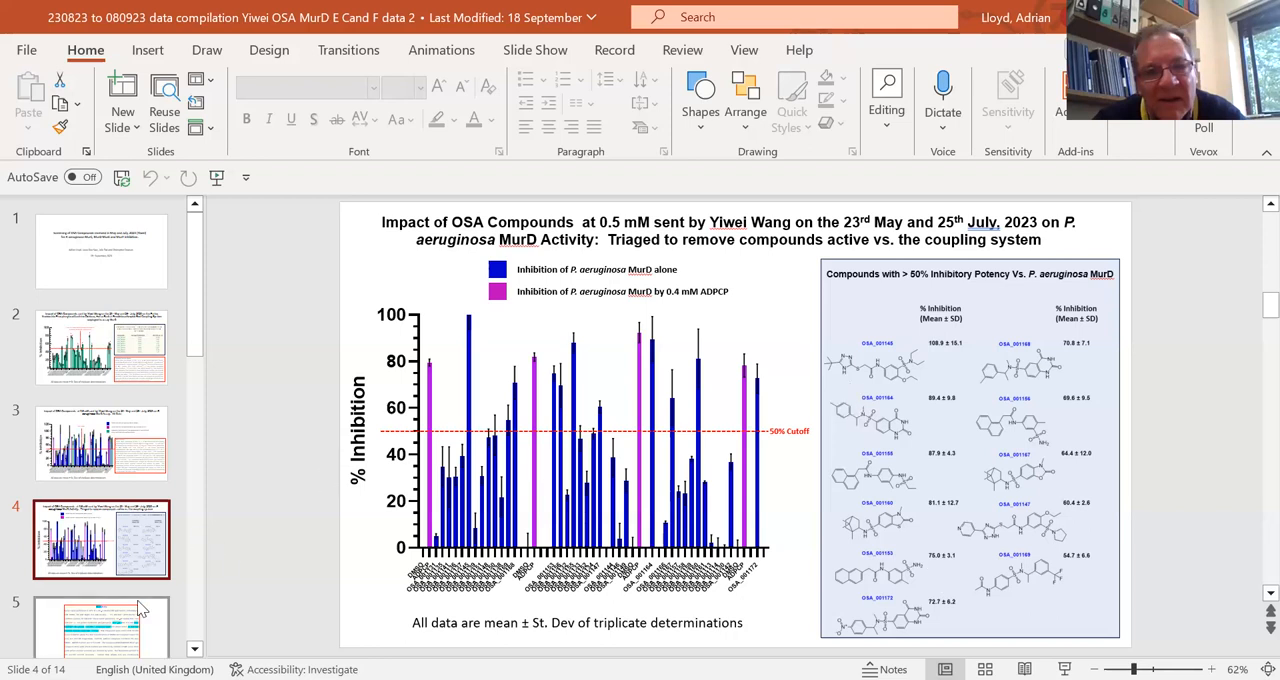
{"action": "mouse_move", "coordinate": [239, 451]}
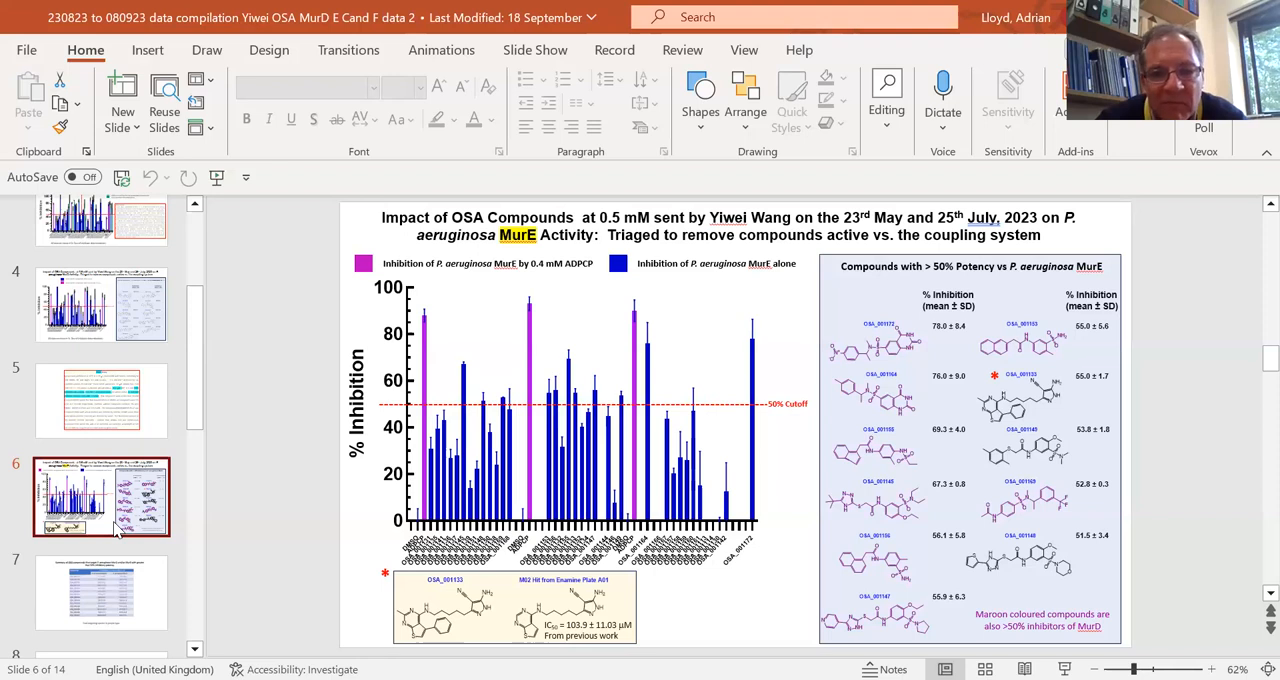
{"action": "mouse_move", "coordinate": [113, 645]}
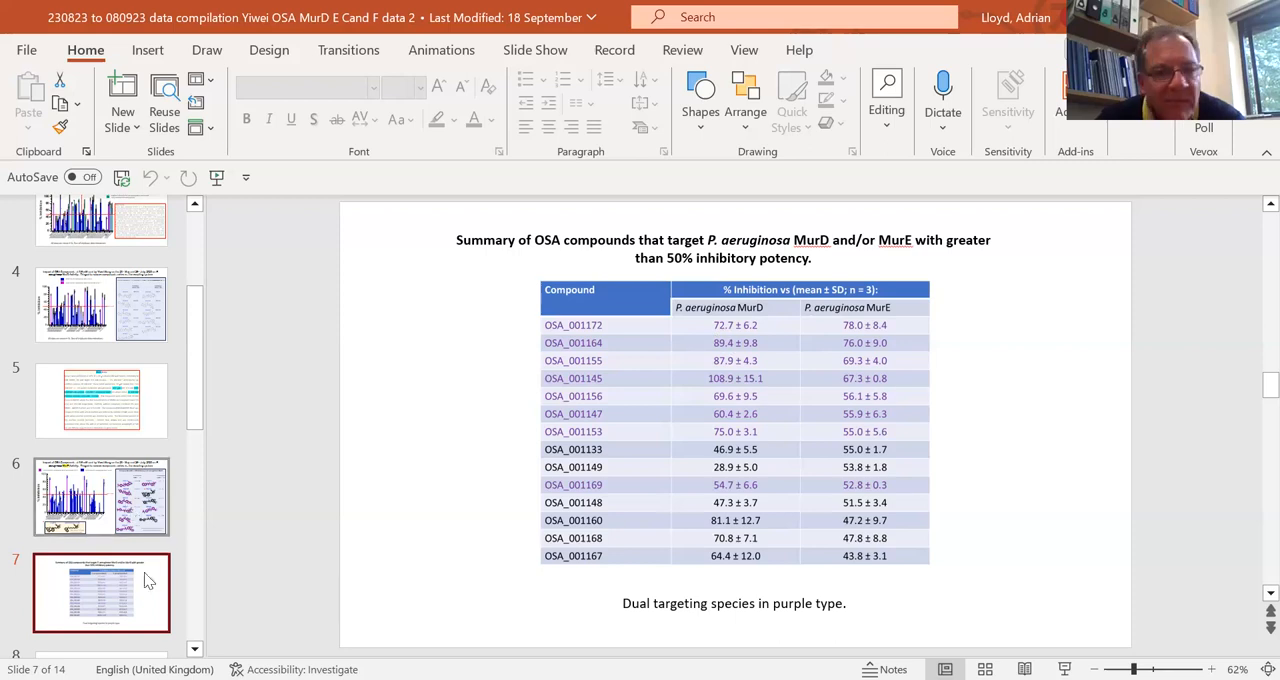
Scroll the slide thumbnail pane down toward the MurD/MurE summary table on slide 7
{"action": "scroll", "scroll_direction": "down", "scroll_amount": 3}
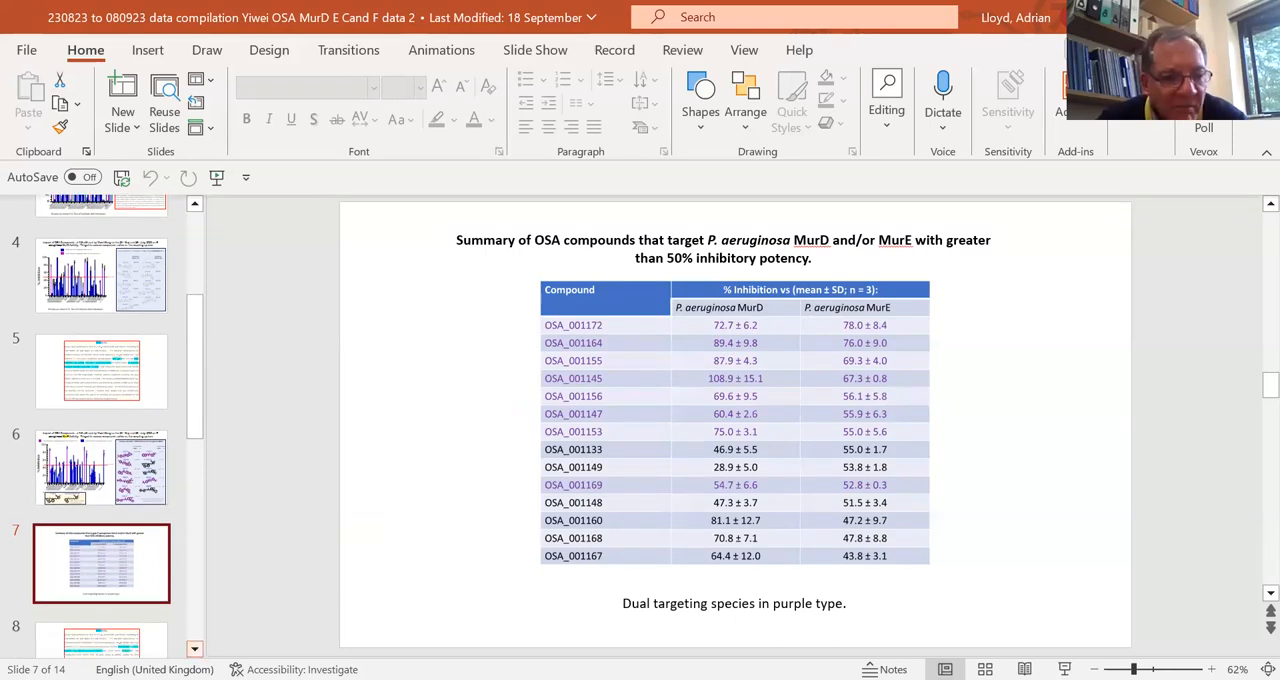
{"action": "scroll", "scroll_direction": "down", "scroll_amount": 3}
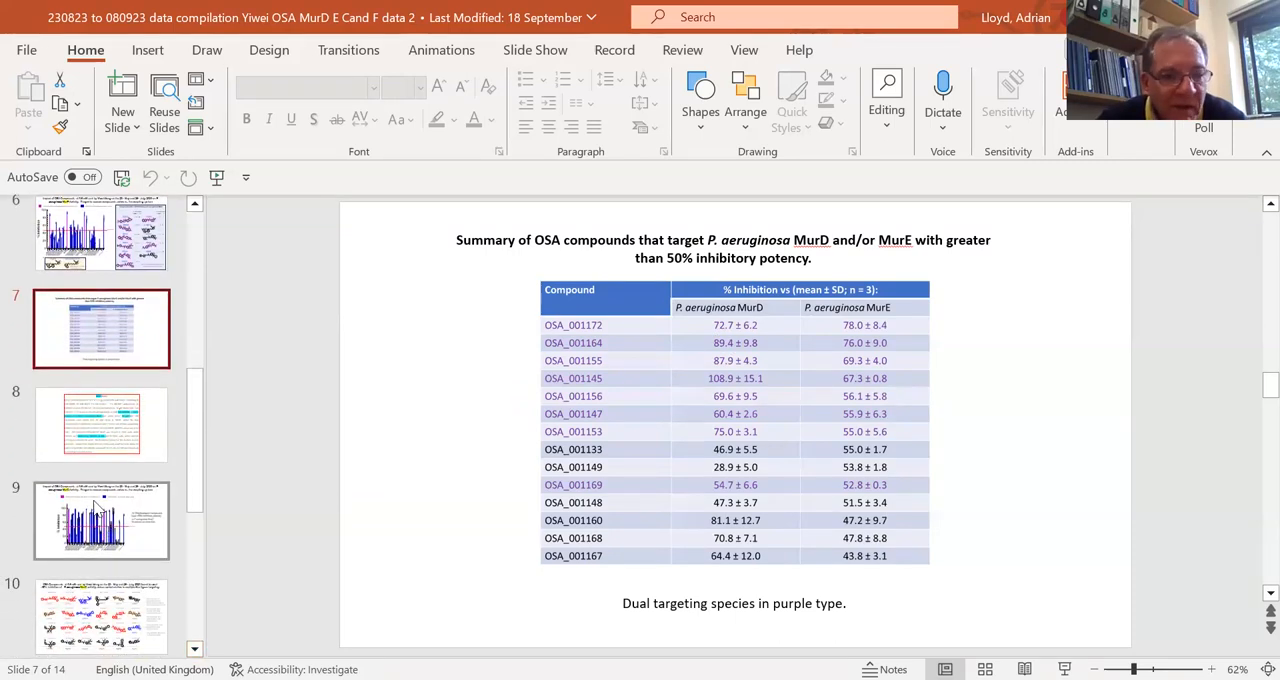
Open the MurC inhibition chart on slide 9 and scroll the thumbnails toward slide 10
{"action": "left_click", "coordinate": [101, 520]}
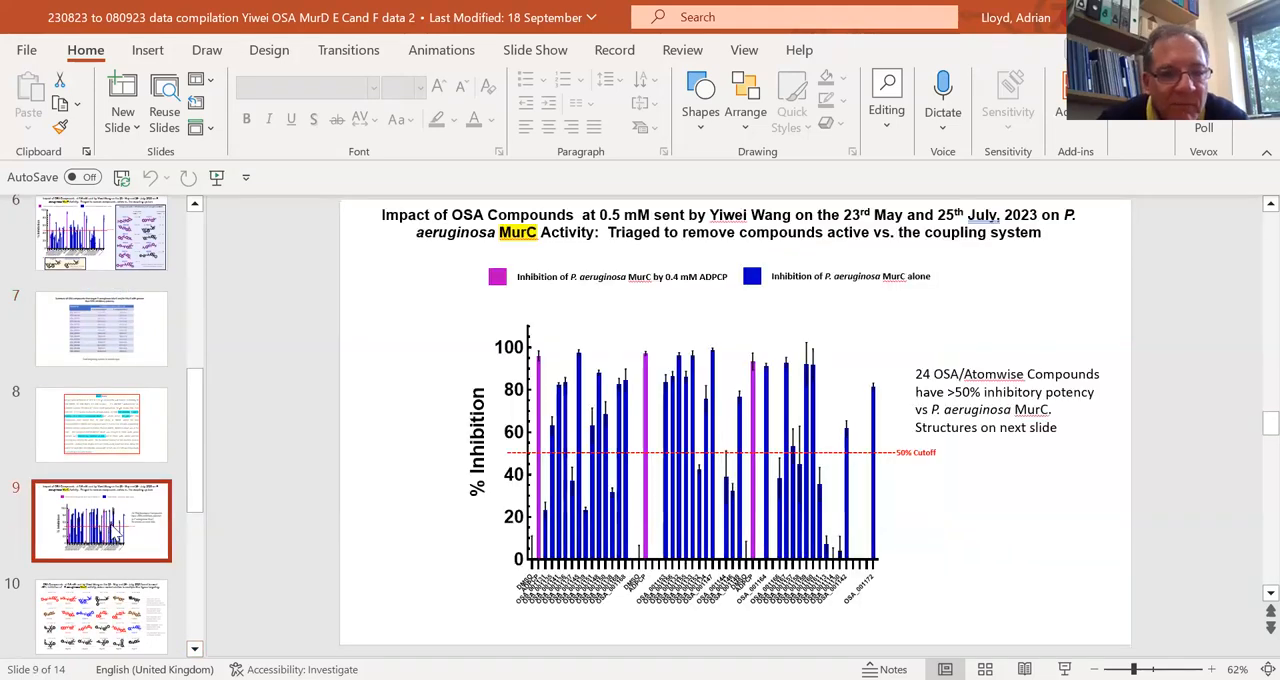
{"action": "mouse_move", "coordinate": [530, 513]}
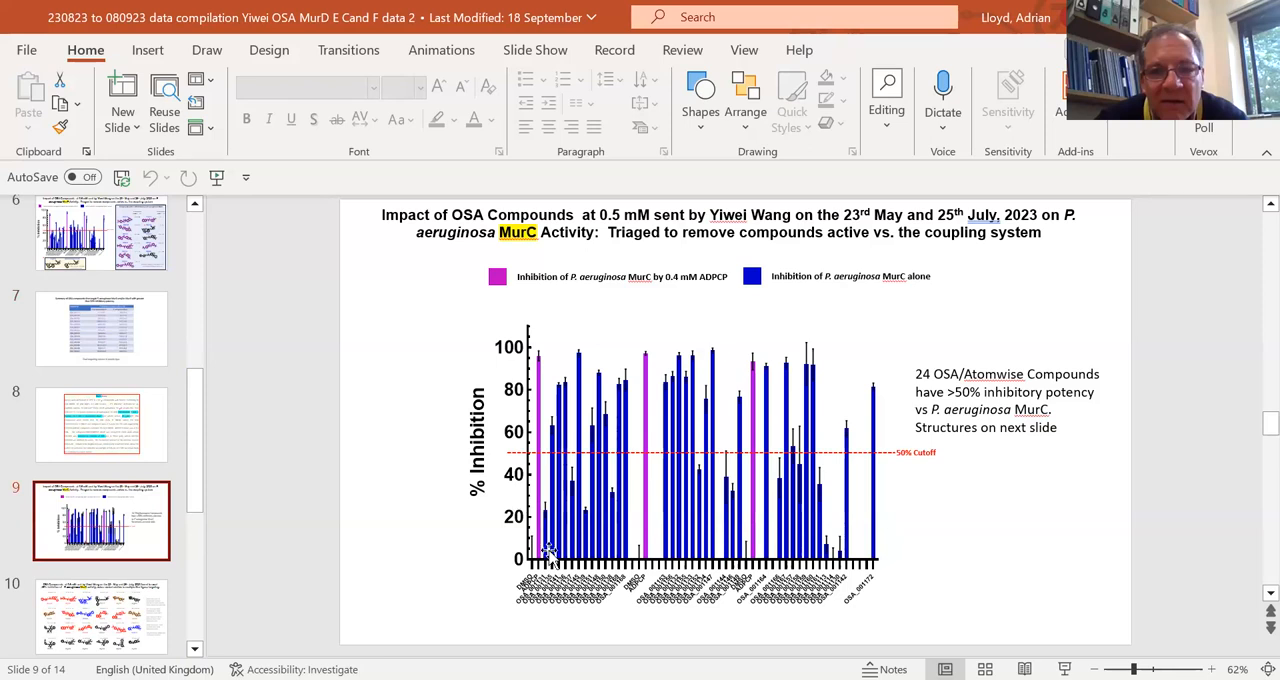
{"action": "mouse_move", "coordinate": [435, 648]}
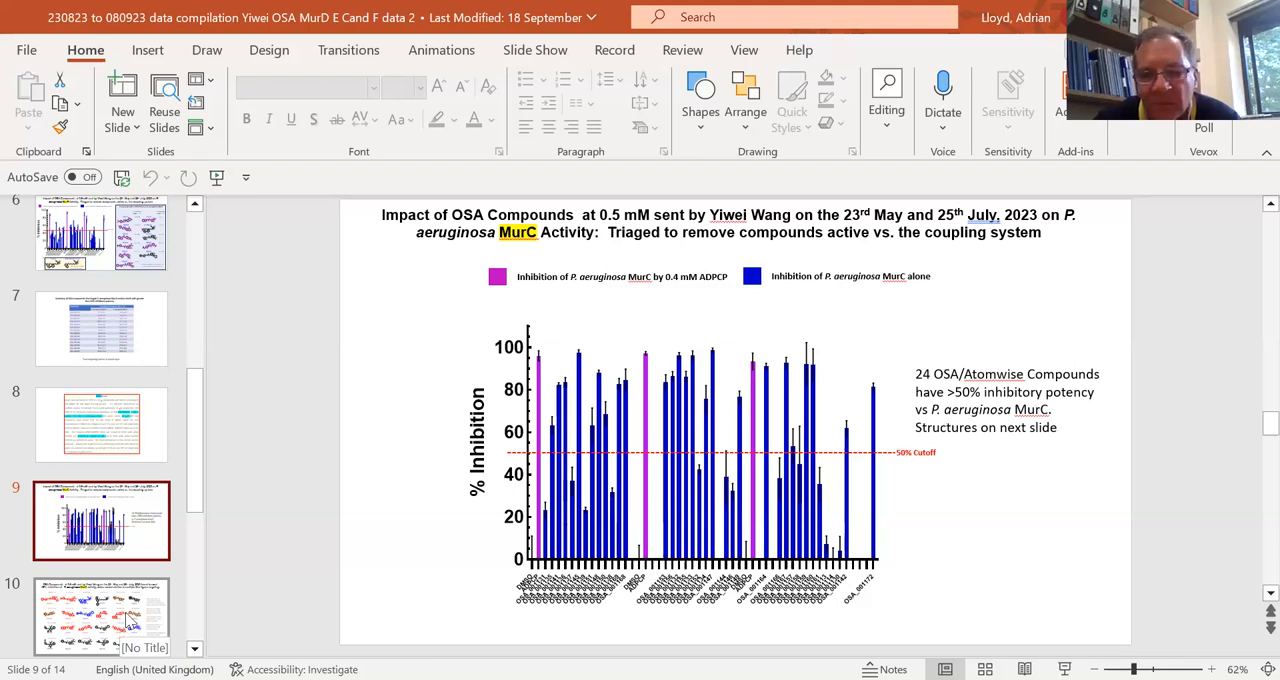
{"action": "scroll", "scroll_direction": "down", "scroll_amount": 3}
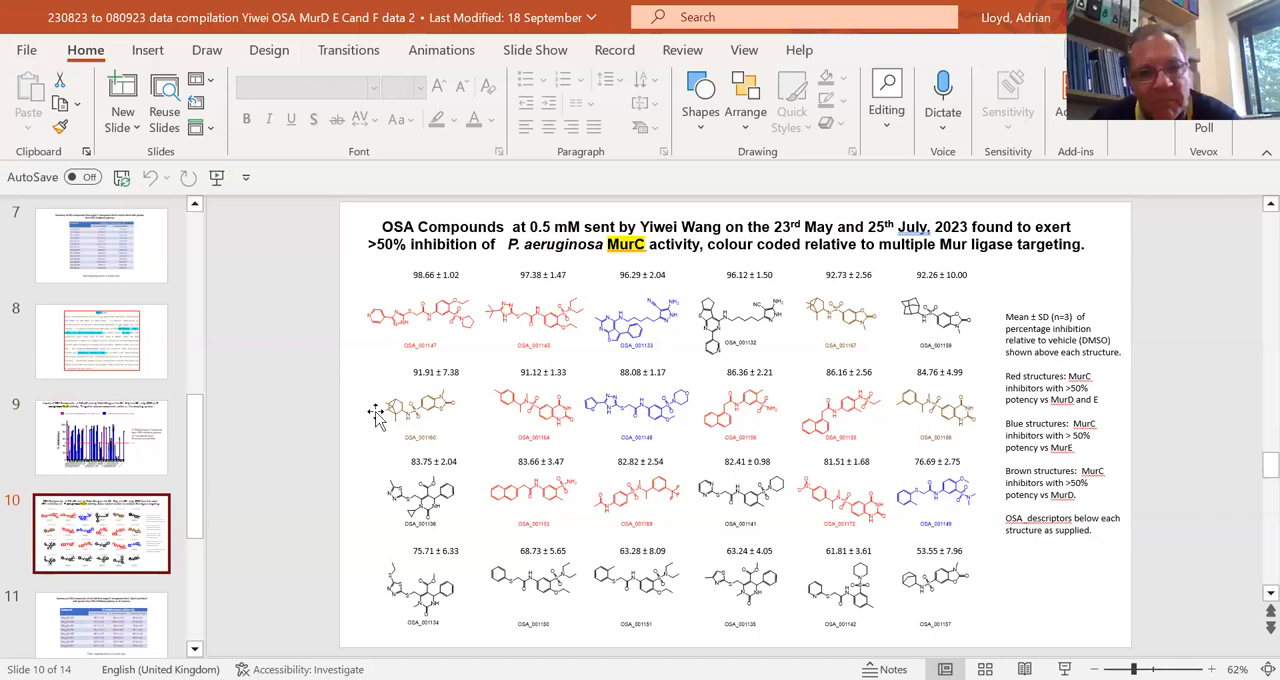
{"action": "mouse_move", "coordinate": [388, 405]}
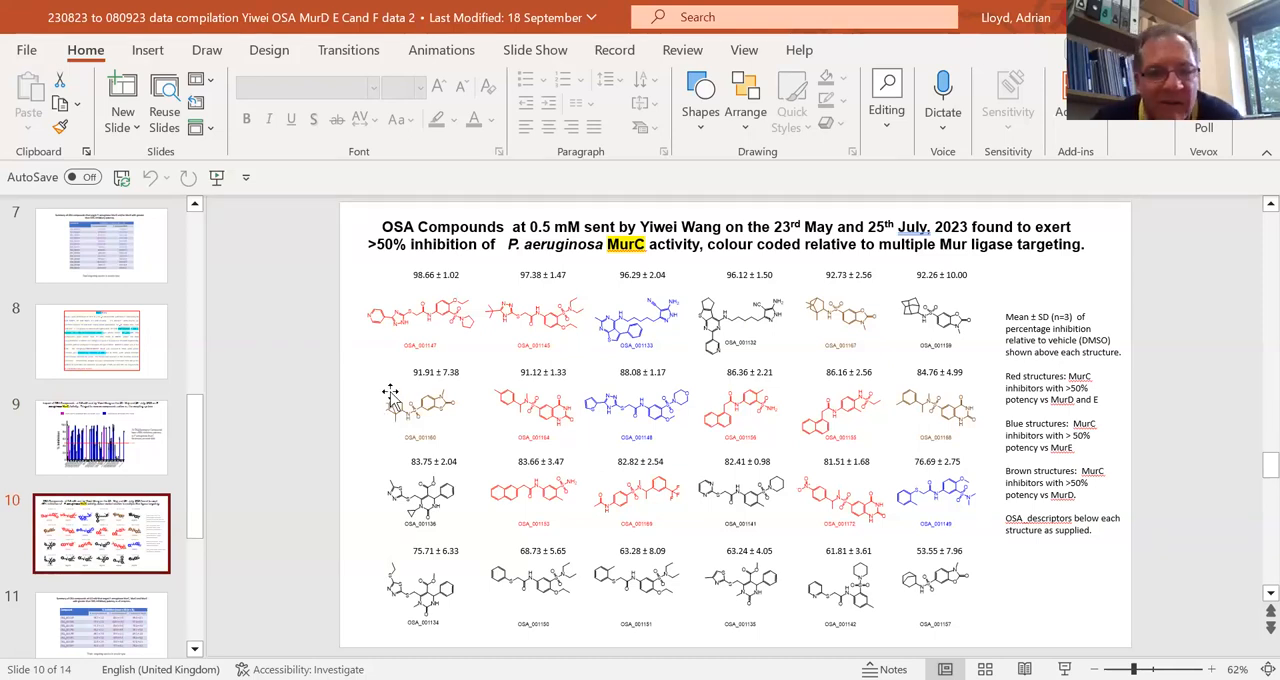
{"action": "mouse_move", "coordinate": [535, 505]}
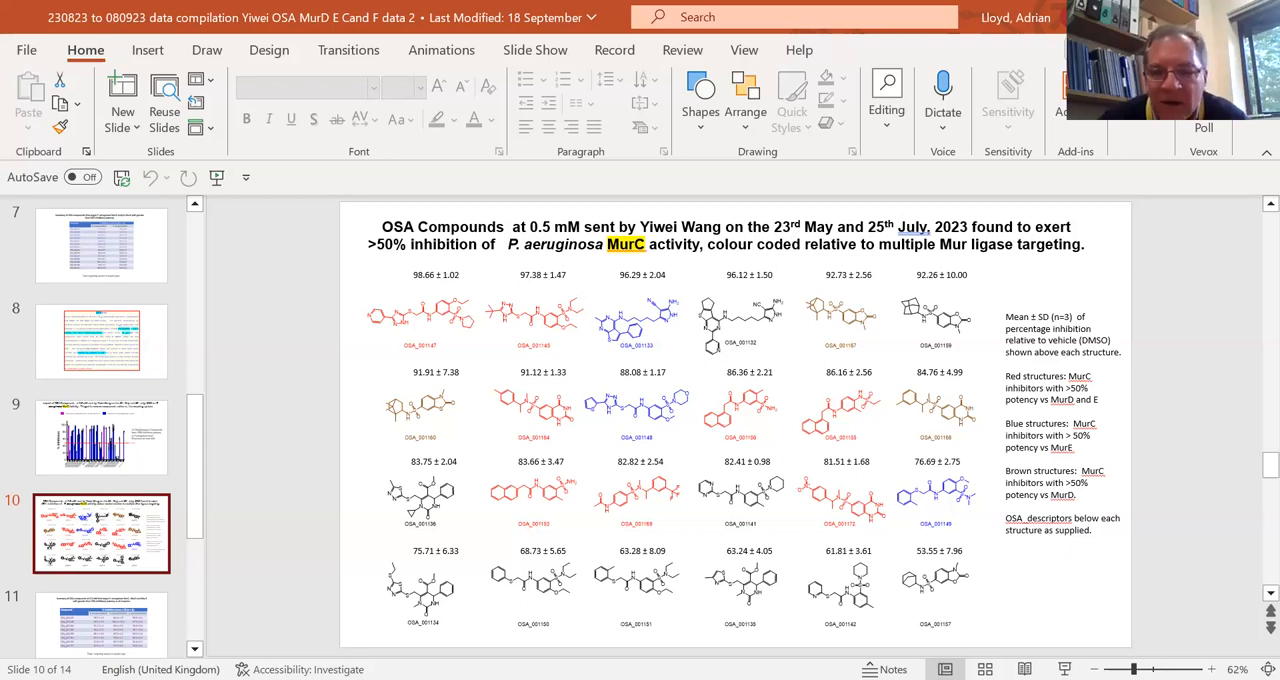
{"action": "mouse_move", "coordinate": [908, 508]}
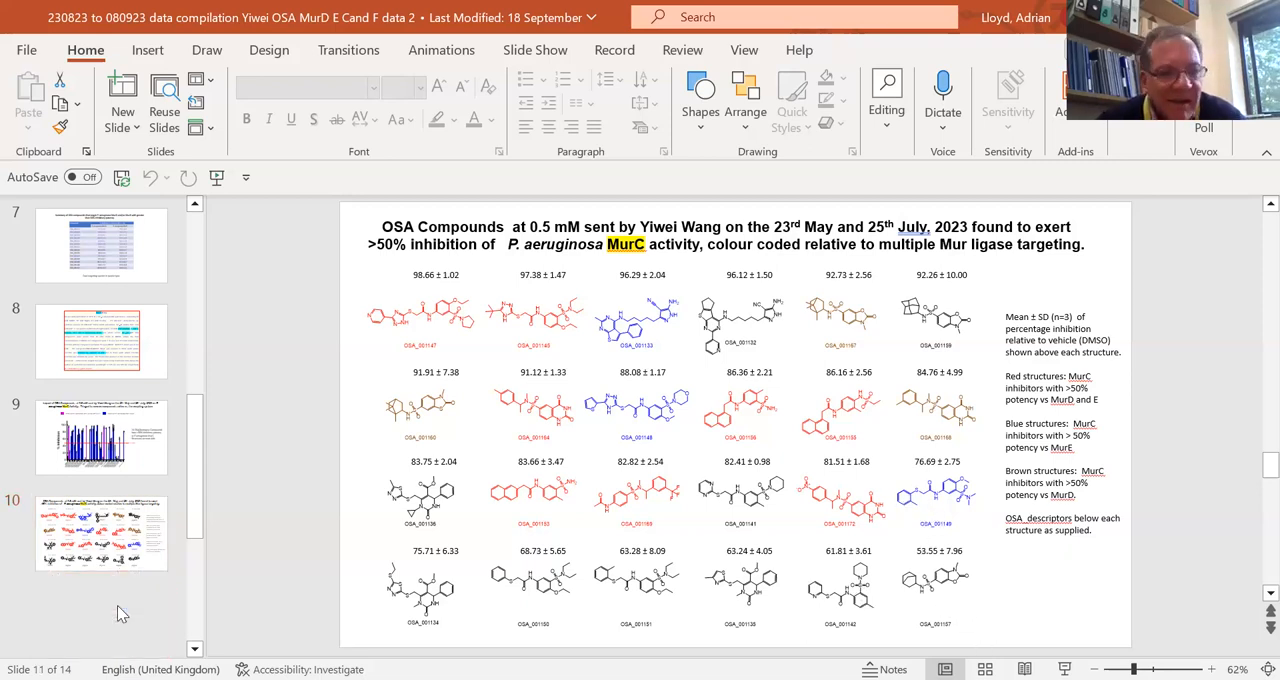
Display slide 11, summarising eight compounds inhibiting MurC, MurD and MurE above 50%
{"action": "left_click", "coordinate": [101, 533]}
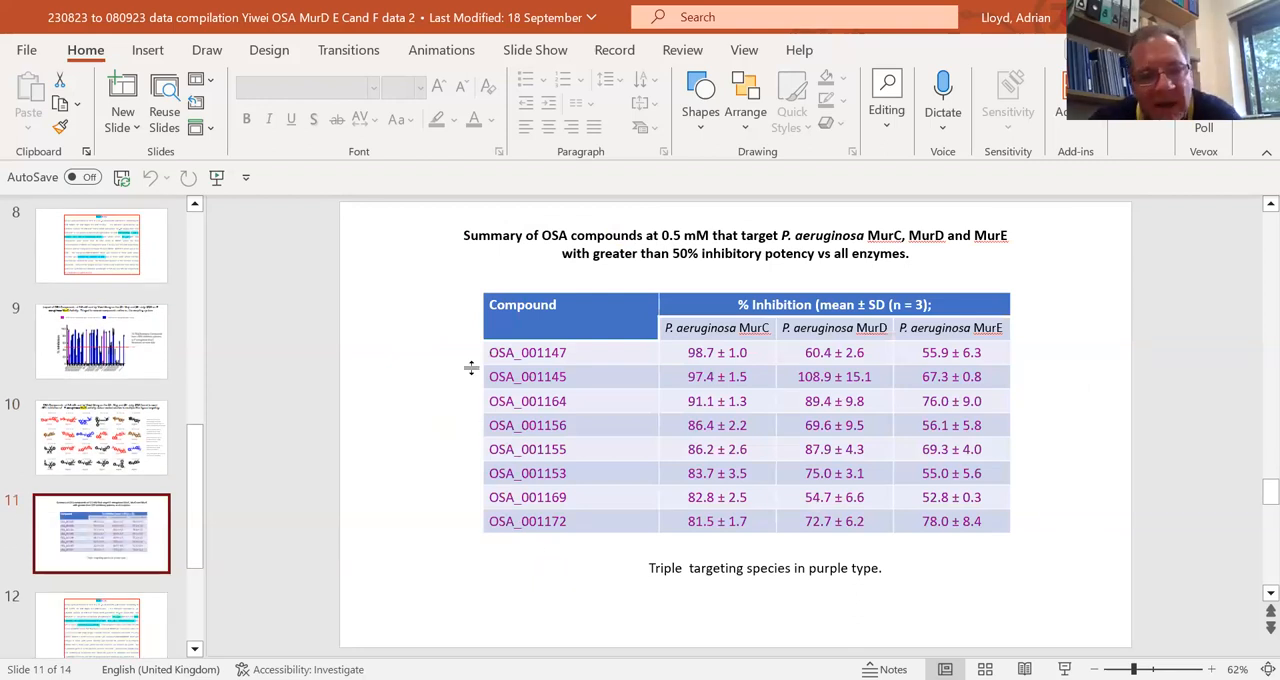
{"action": "mouse_move", "coordinate": [789, 340]}
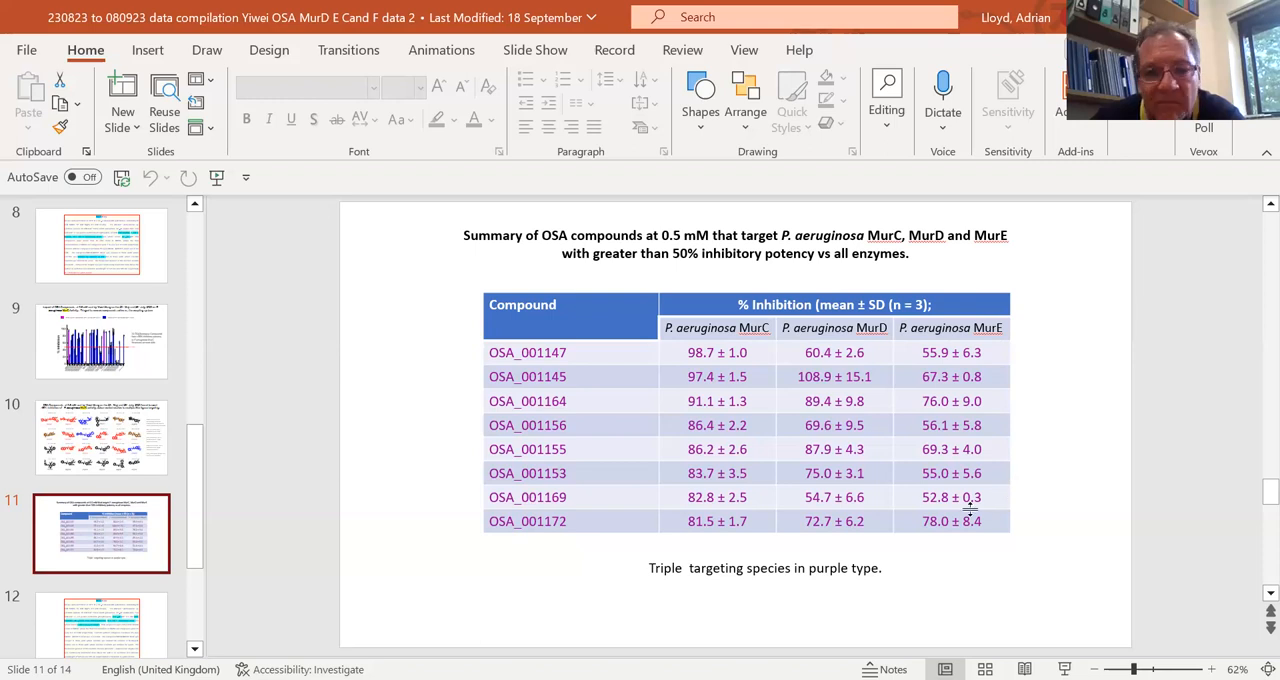
{"action": "mouse_move", "coordinate": [395, 611]}
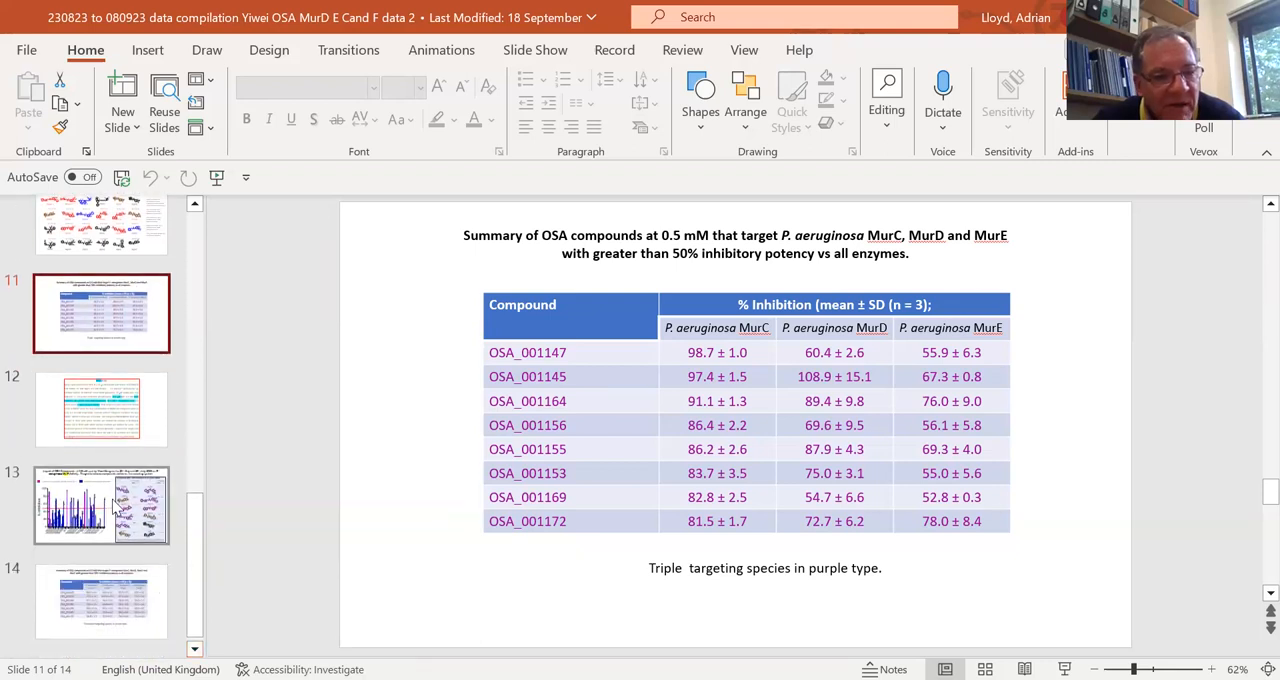
{"action": "left_click", "coordinate": [101, 505]}
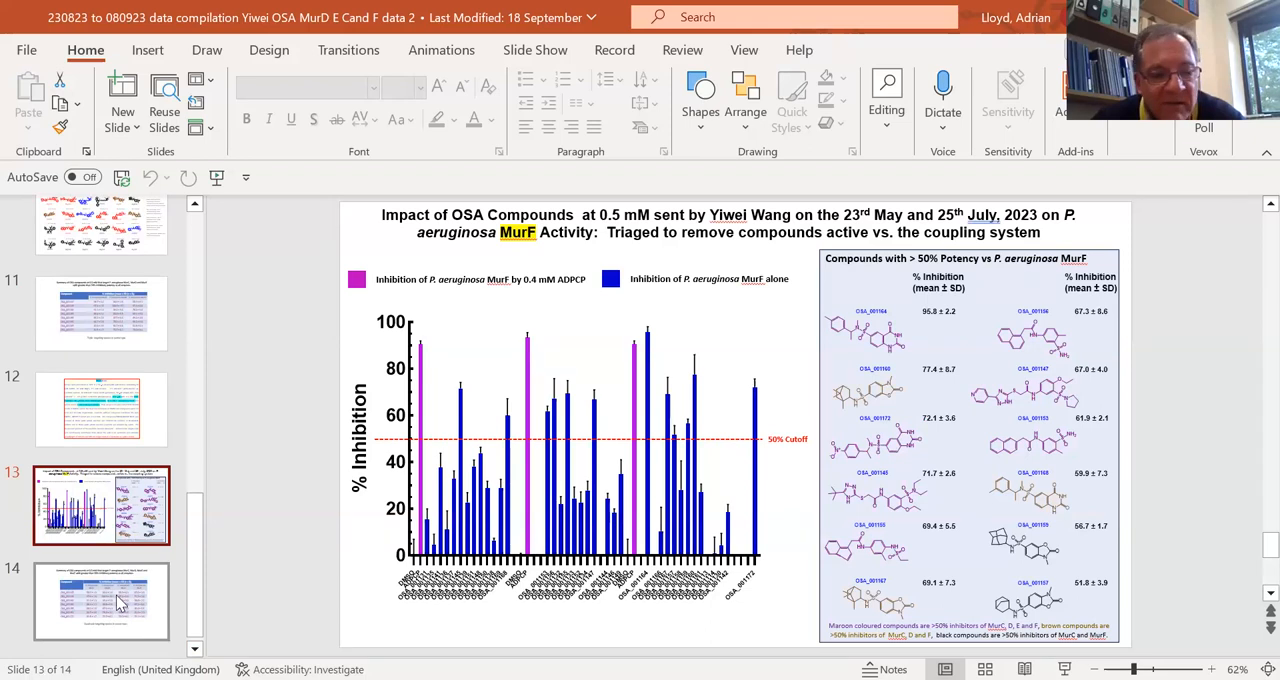
{"action": "left_click", "coordinate": [101, 601]}
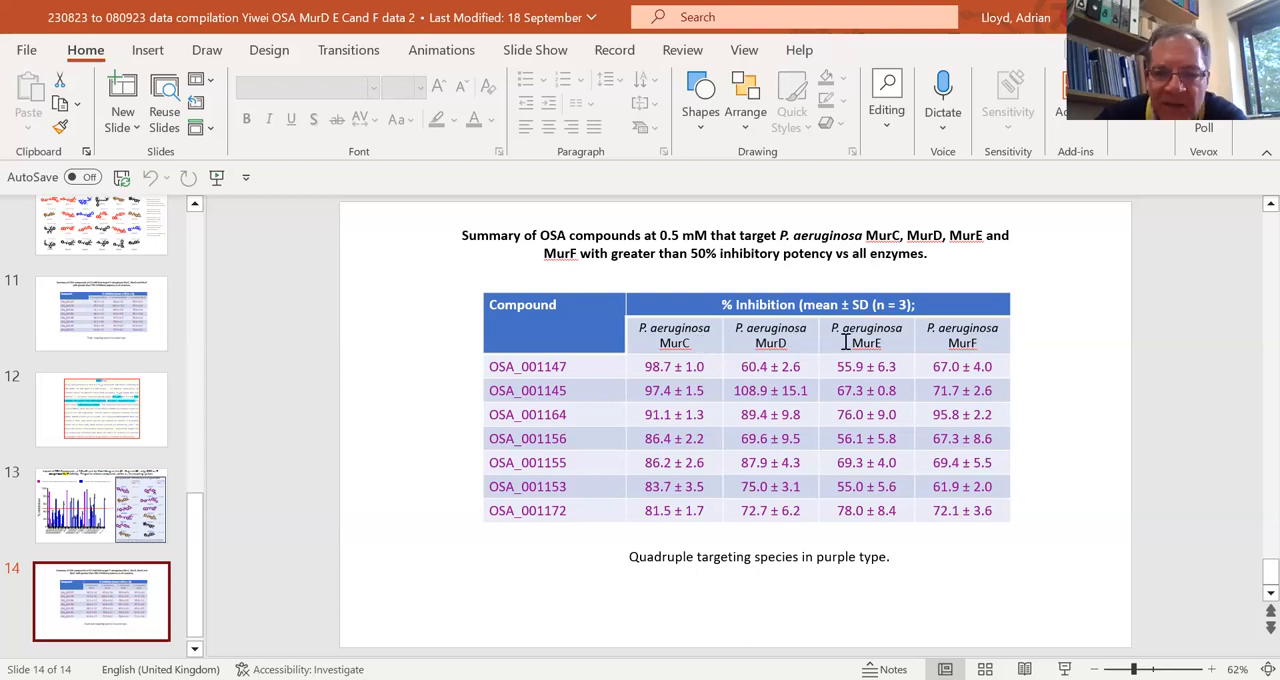
{"action": "mouse_move", "coordinate": [582, 522]}
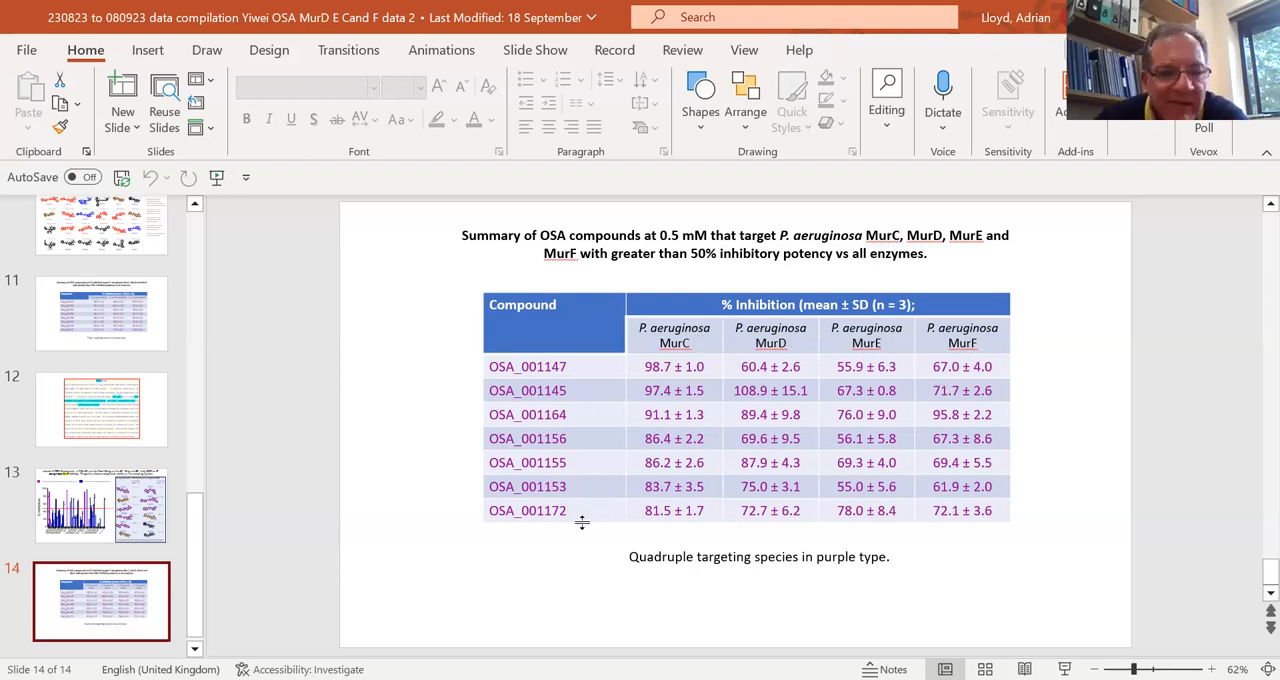
{"action": "mouse_move", "coordinate": [557, 608]}
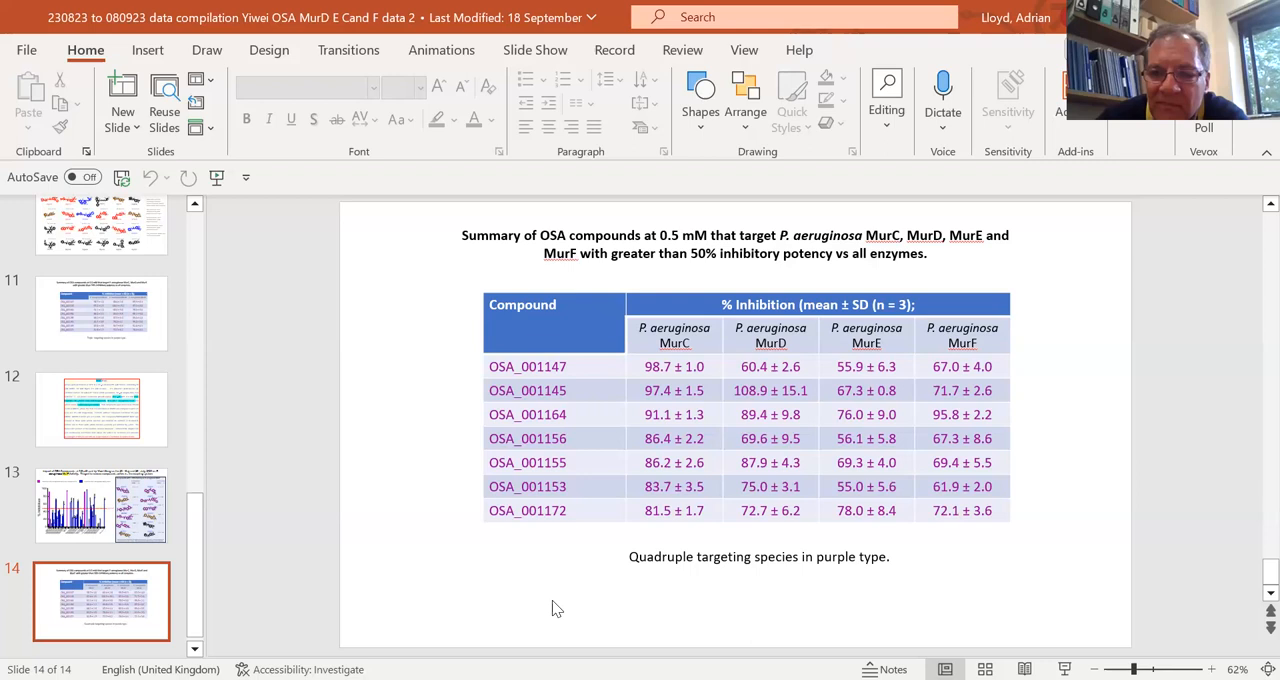
{"action": "mouse_move", "coordinate": [472, 581]}
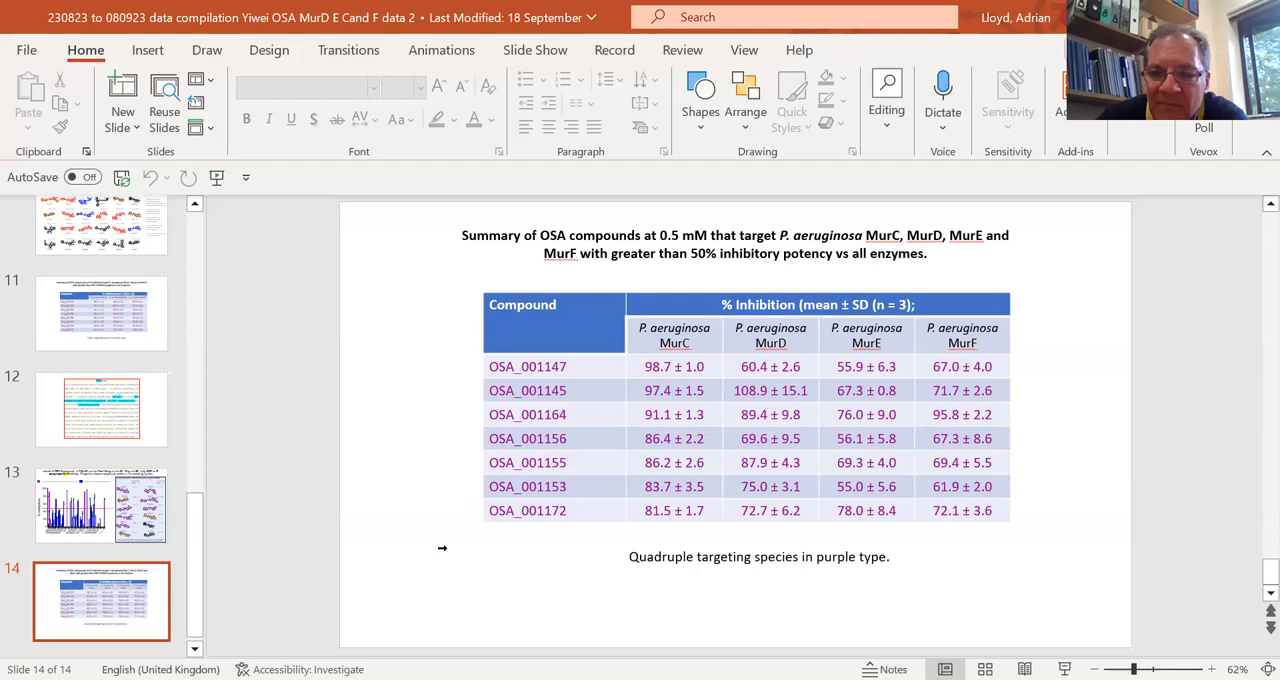
{"action": "mouse_move", "coordinate": [372, 497]}
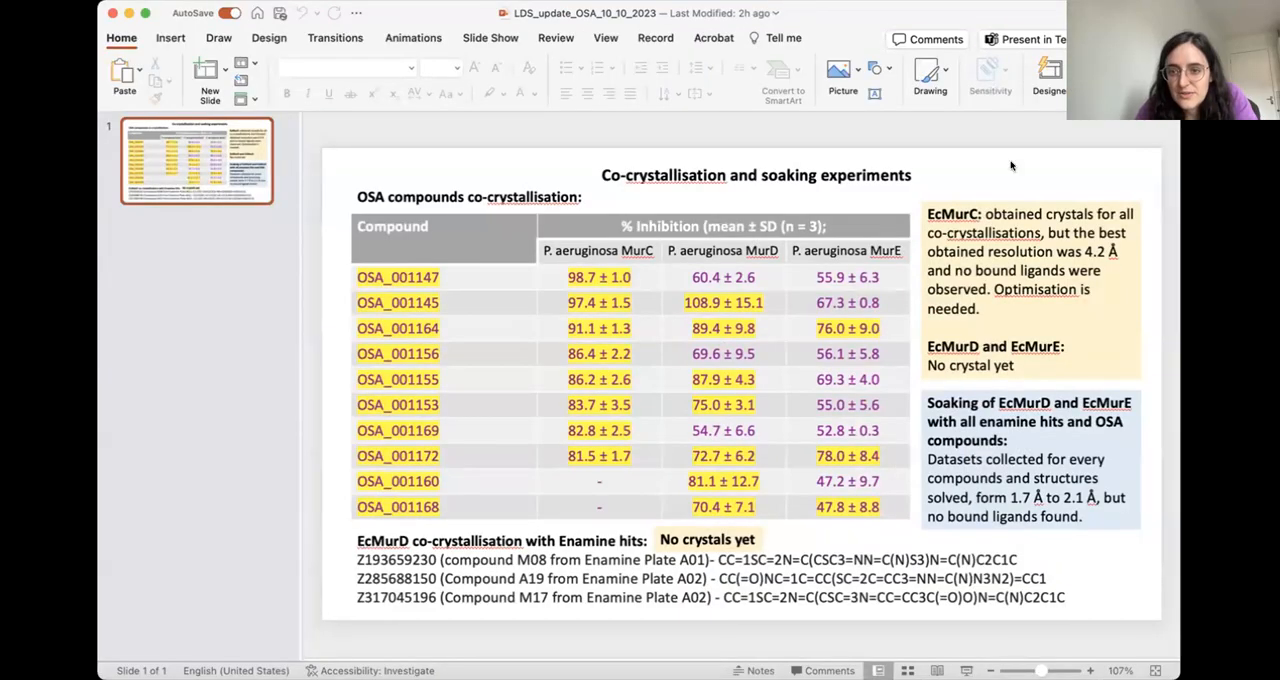
{"action": "mouse_move", "coordinate": [952, 170]}
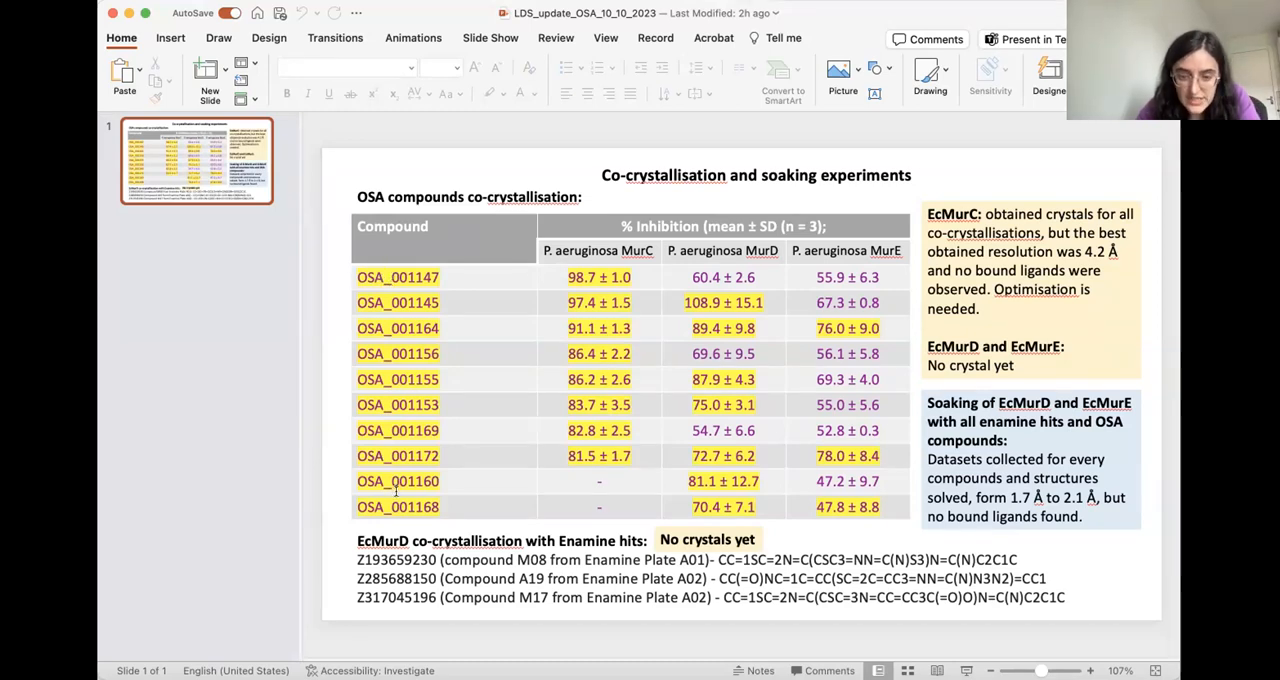
{"action": "mouse_move", "coordinate": [590, 248]}
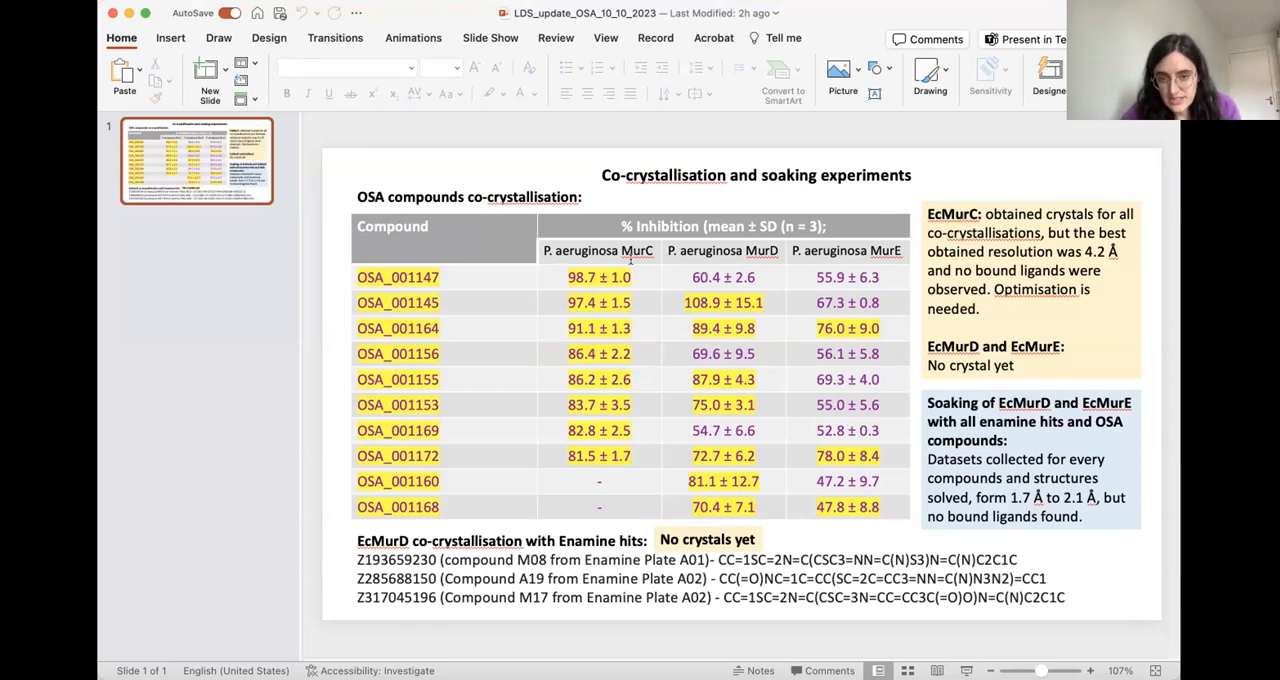
{"action": "mouse_move", "coordinate": [613, 358]}
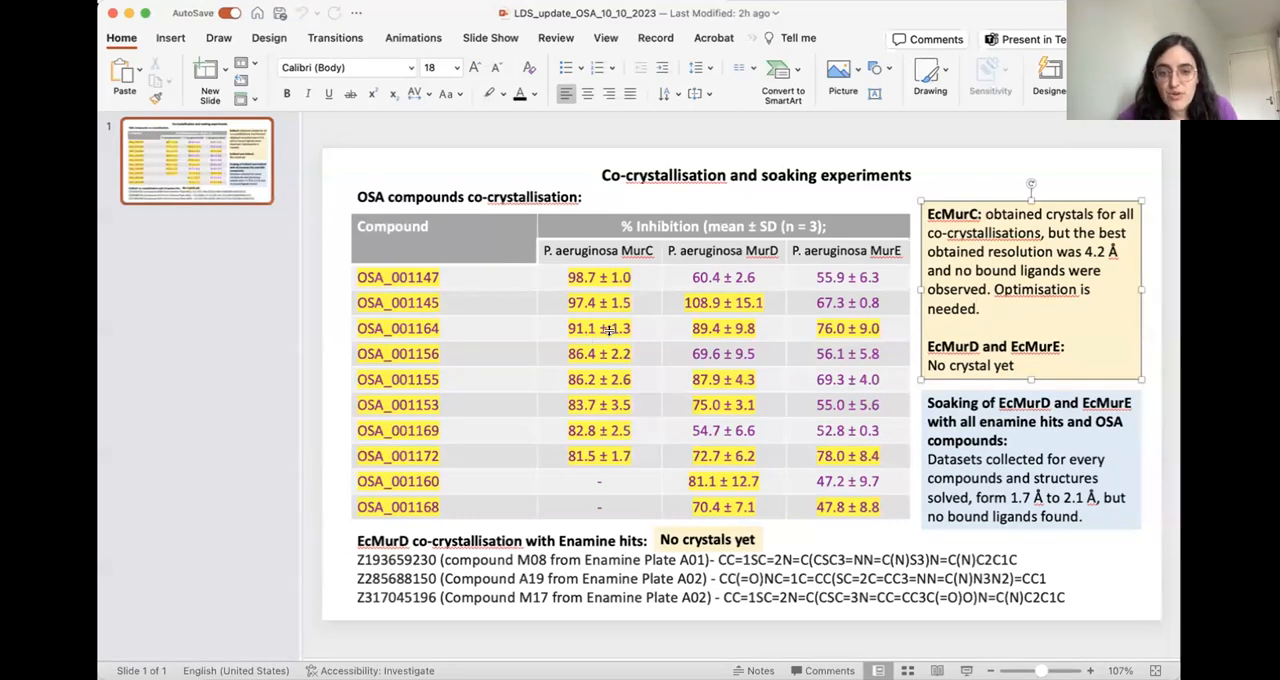
{"action": "left_click", "coordinate": [982, 309]}
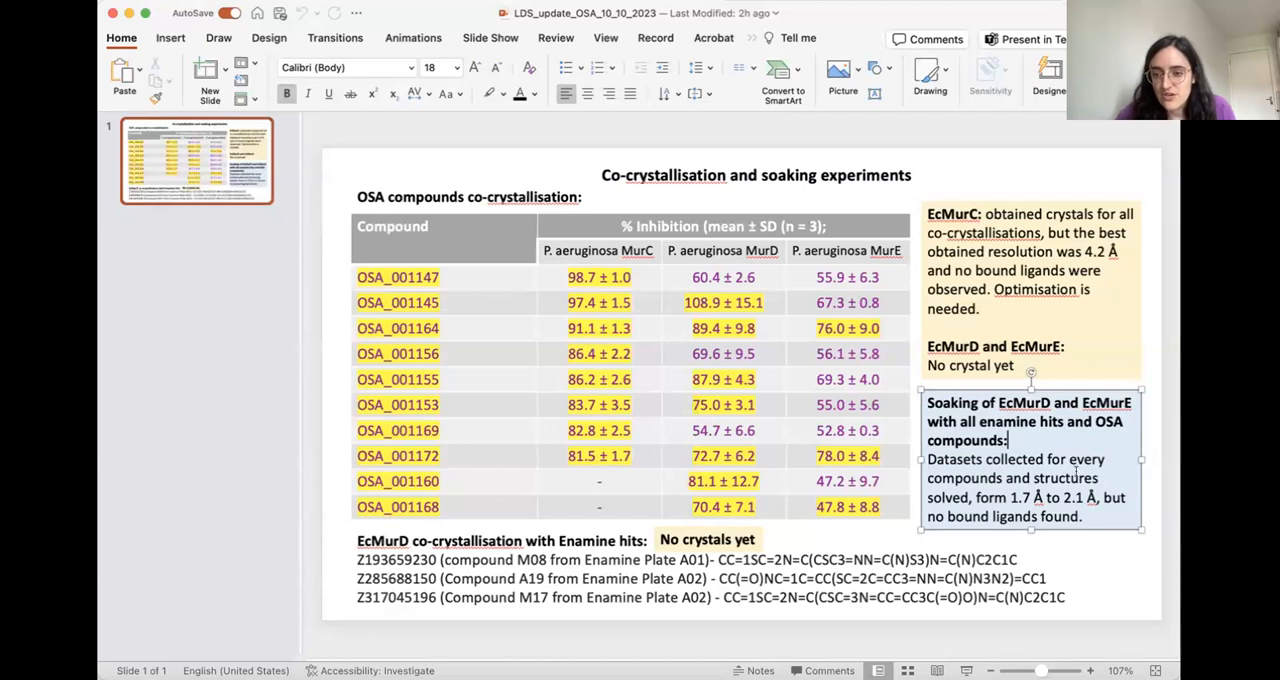
{"action": "double_click", "coordinate": [1017, 497]}
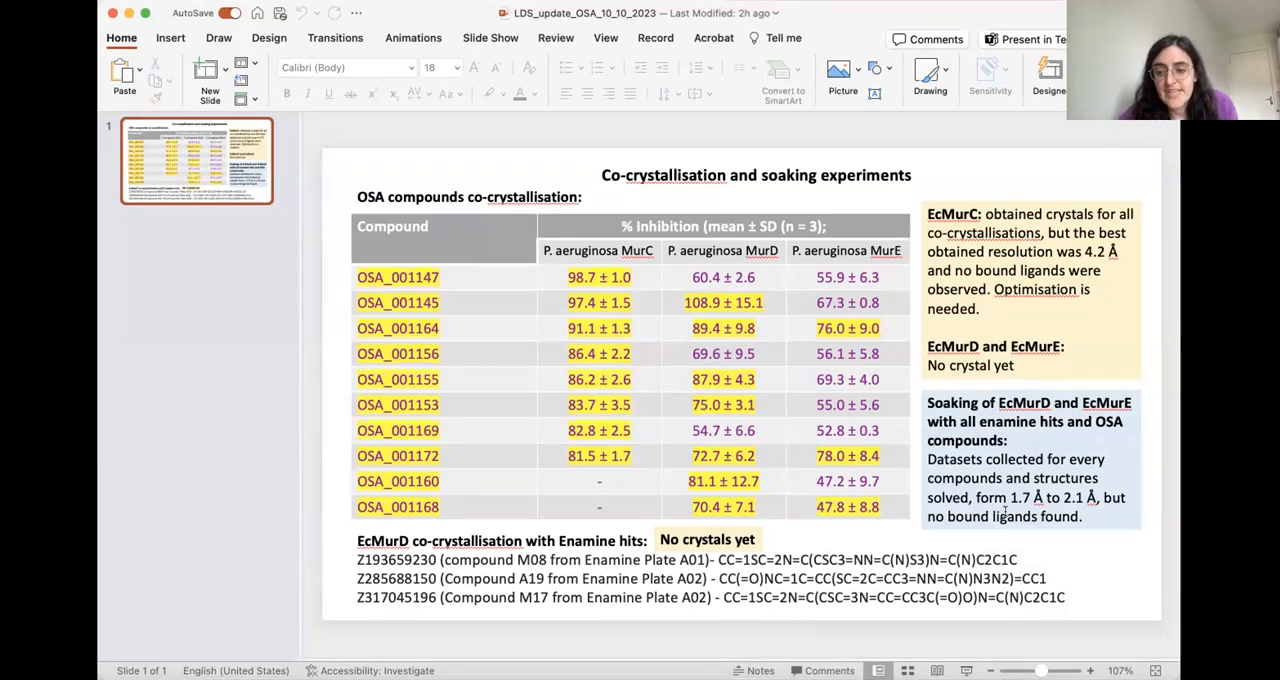
{"action": "left_click", "coordinate": [1030, 460]}
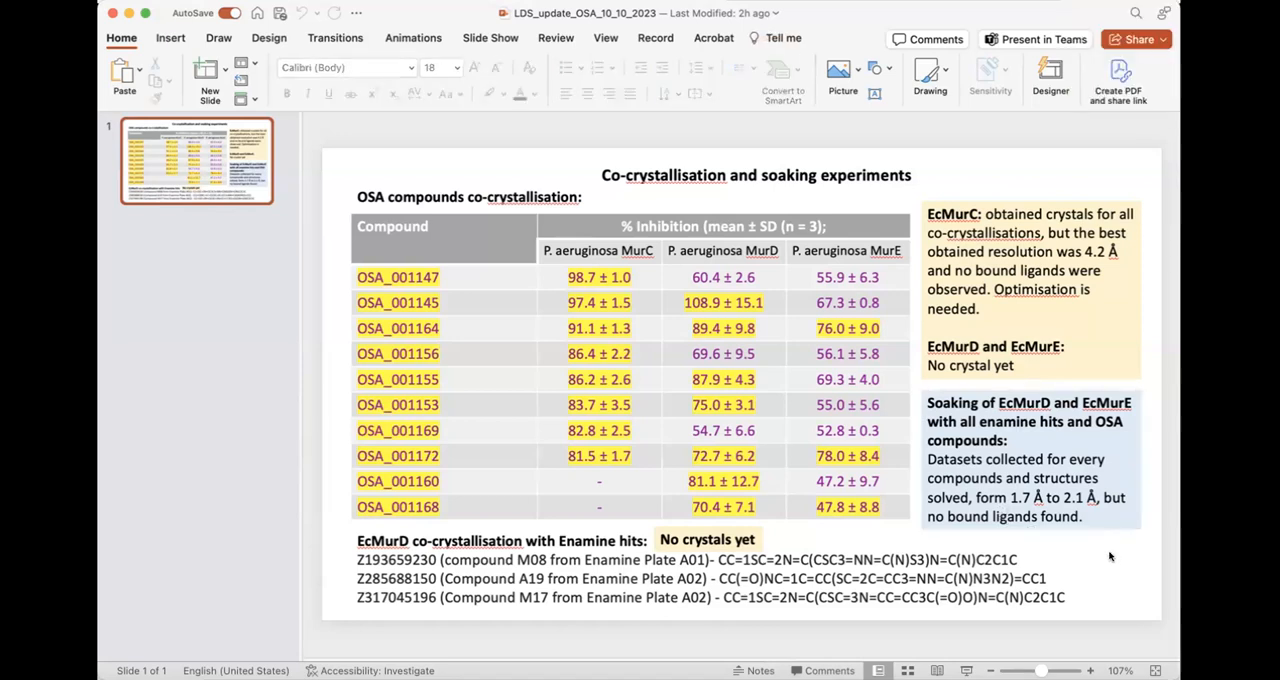
{"action": "mouse_move", "coordinate": [1154, 257]}
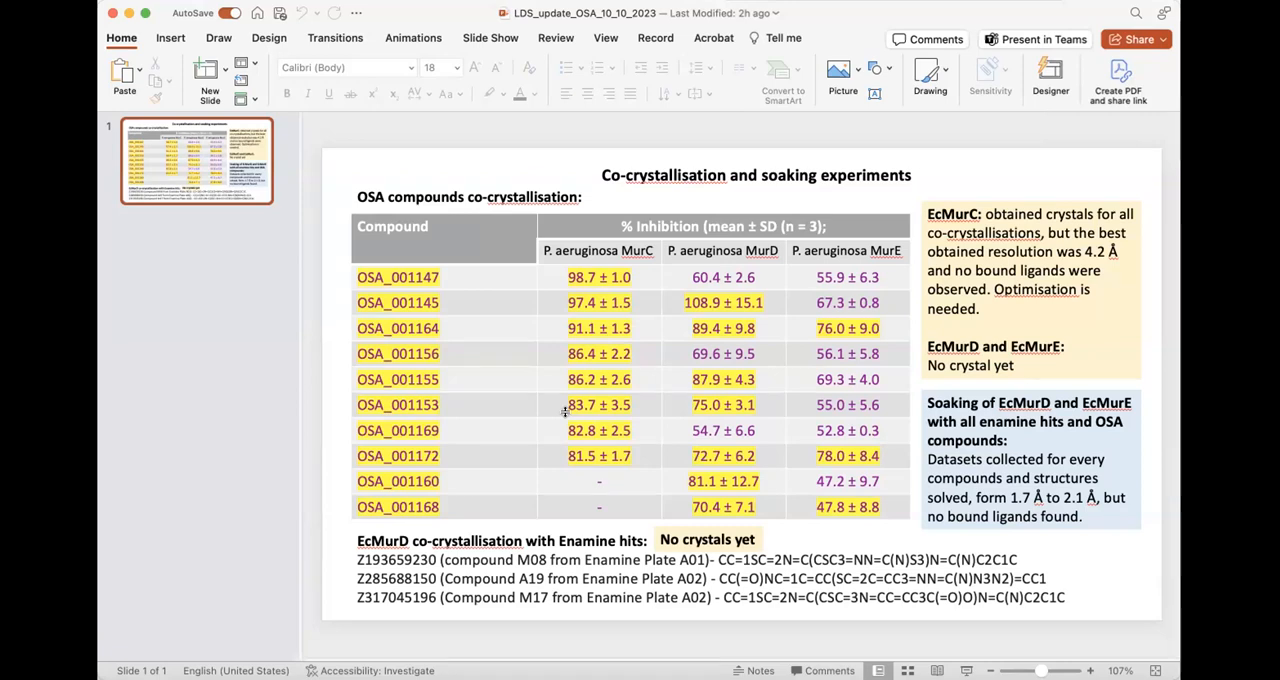
{"action": "mouse_move", "coordinate": [618, 583]}
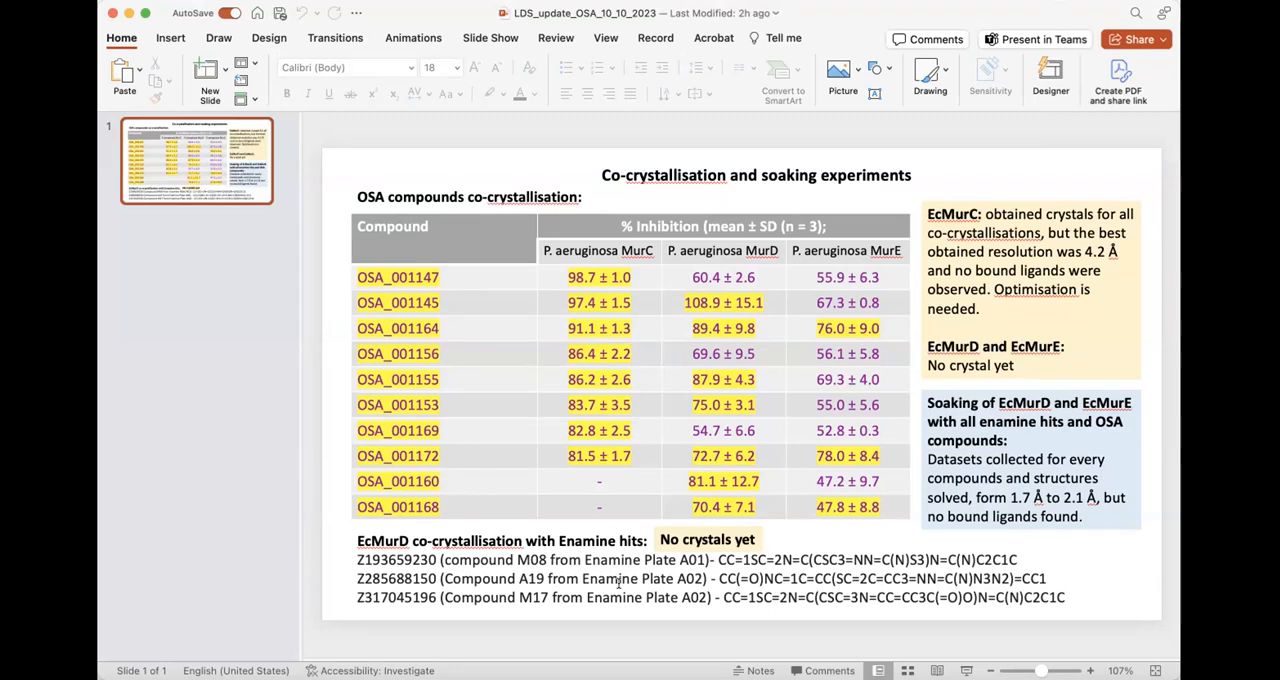
{"action": "mouse_move", "coordinate": [1107, 543]}
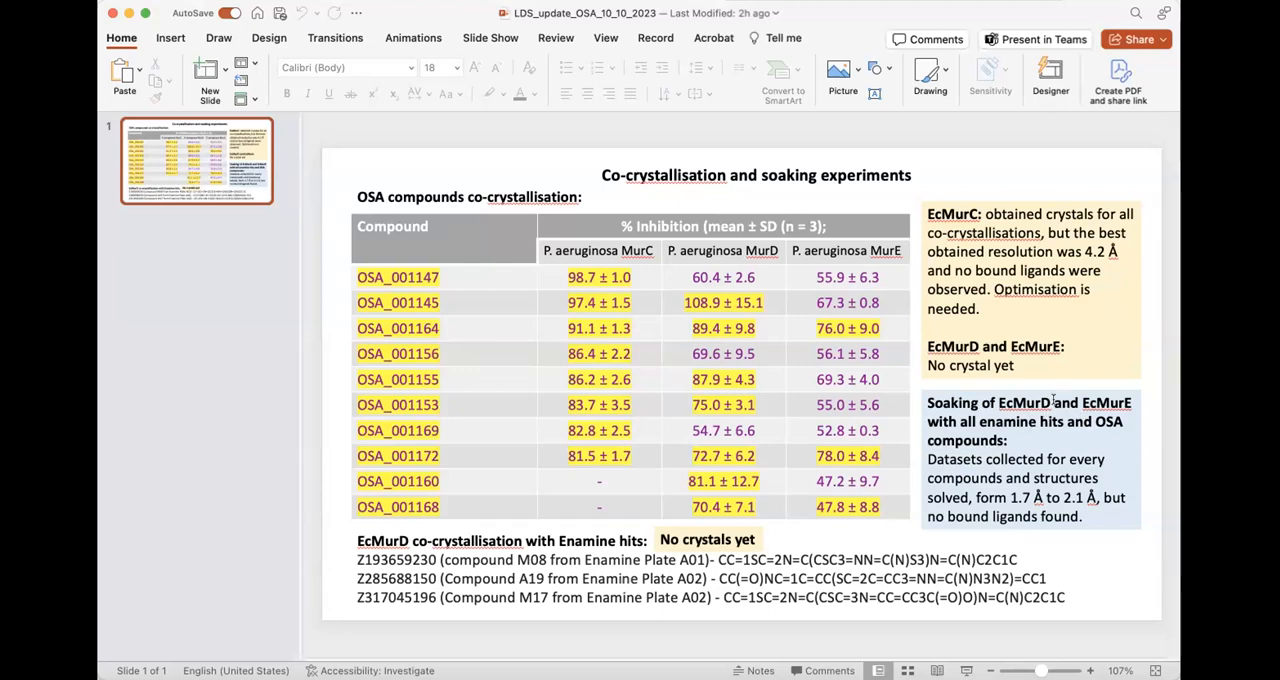
{"action": "double_click", "coordinate": [1024, 403]}
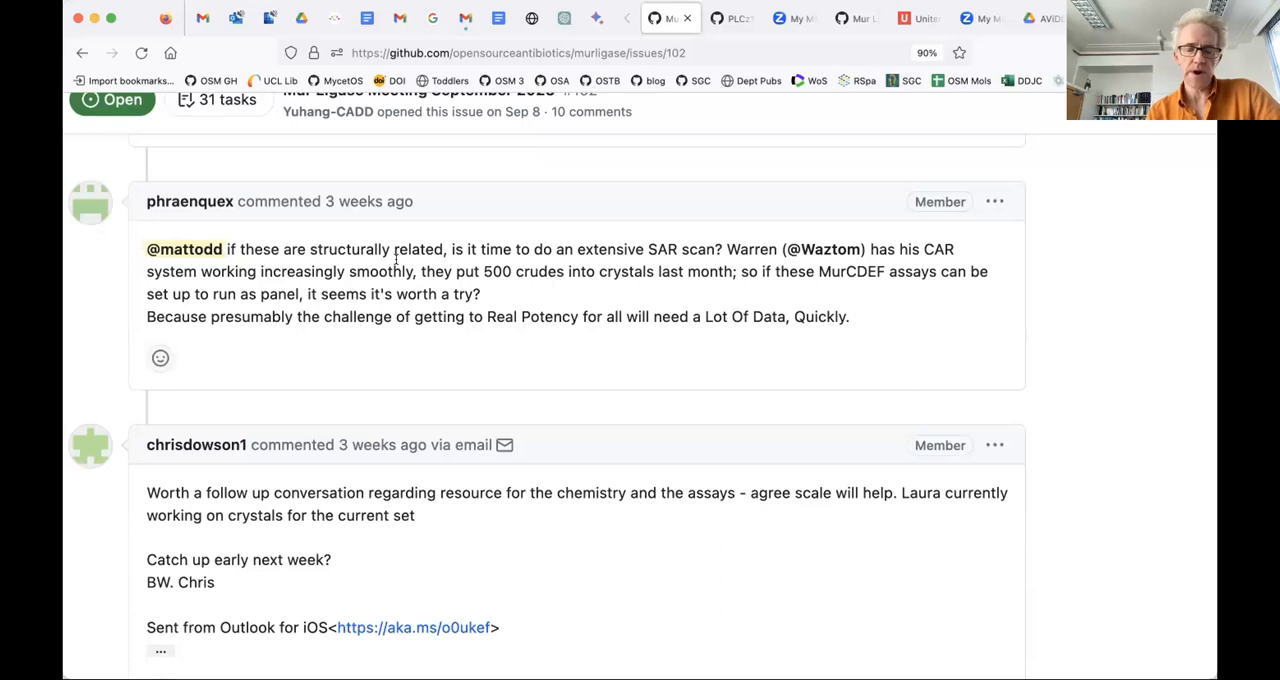
{"action": "mouse_move", "coordinate": [395, 258]}
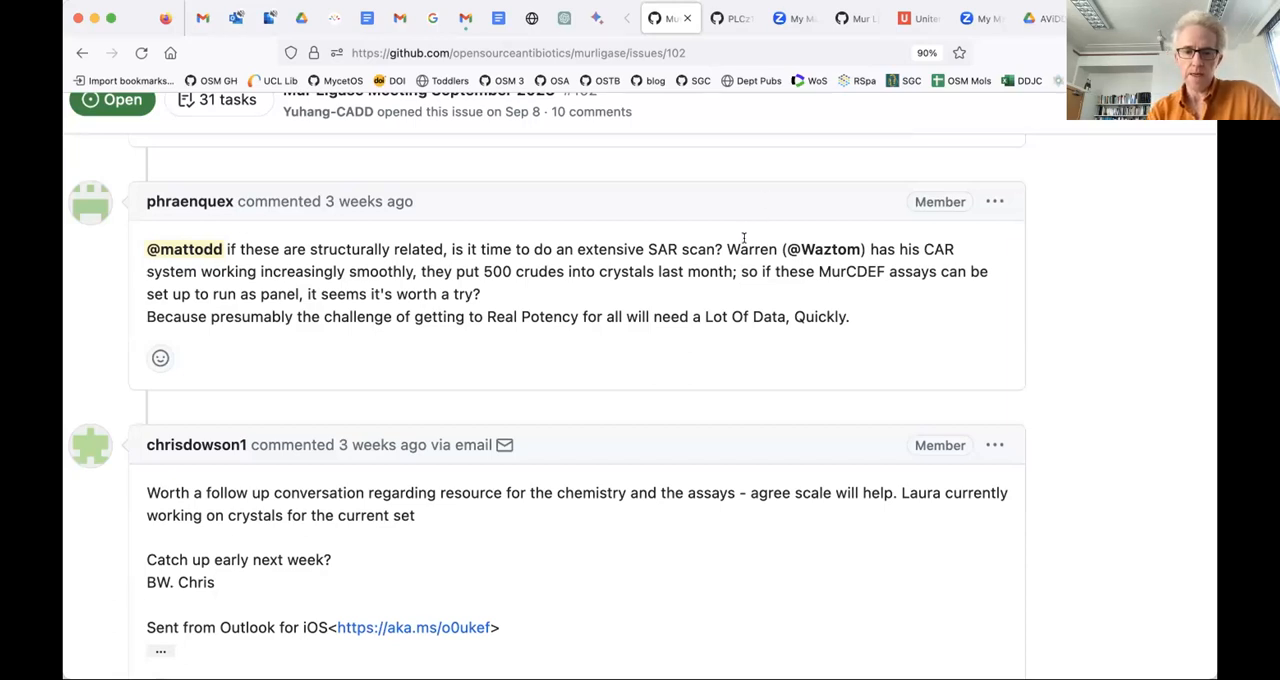
Select the name that follows 'SAR scan?' in the GitHub meeting issue comment
{"action": "double_click", "coordinate": [752, 249]}
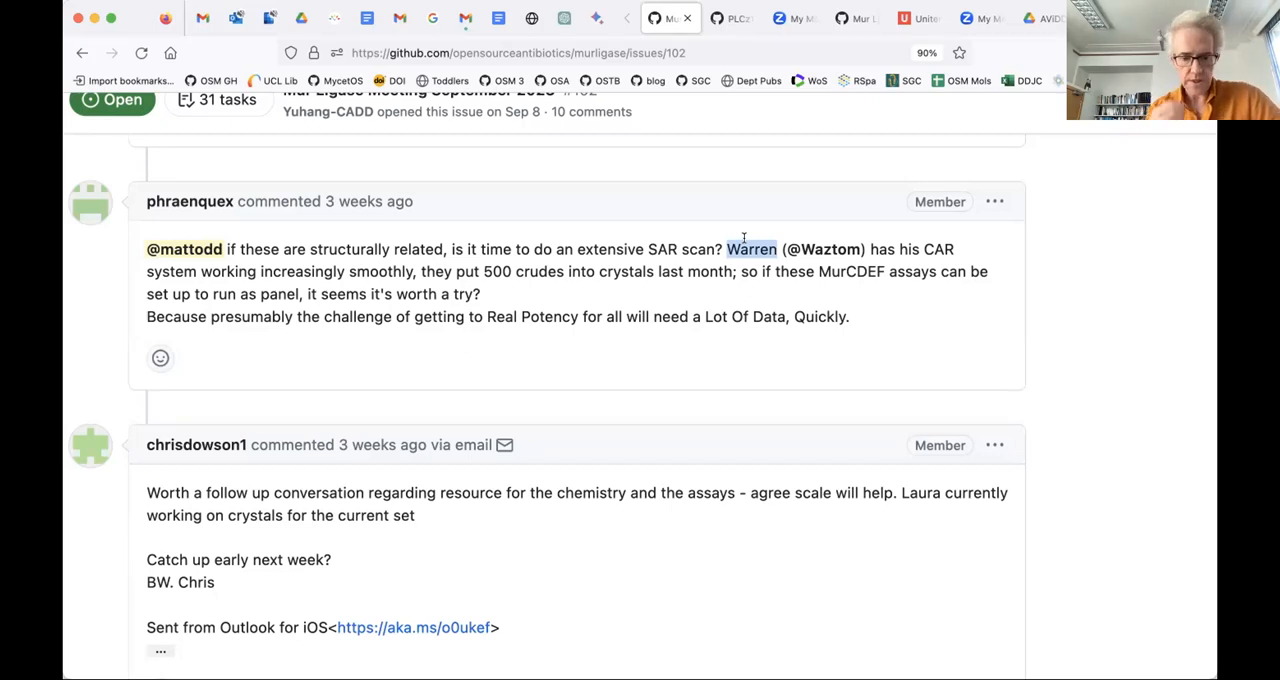
{"action": "mouse_move", "coordinate": [662, 241]}
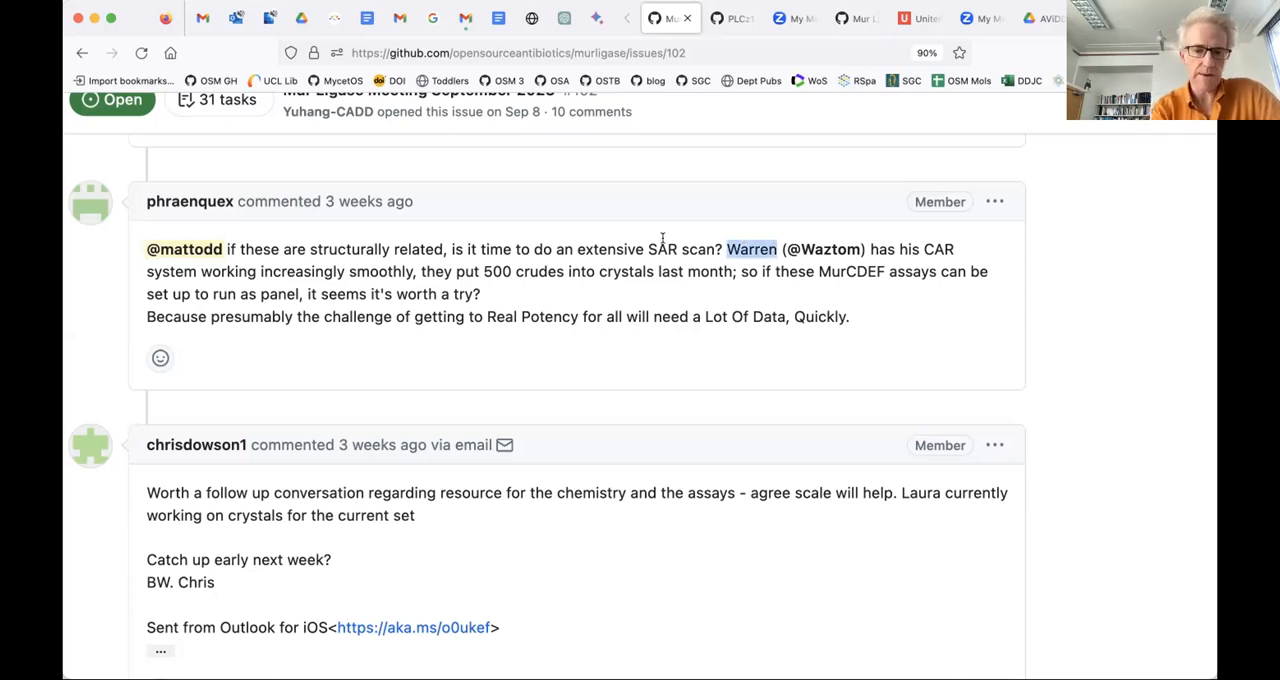